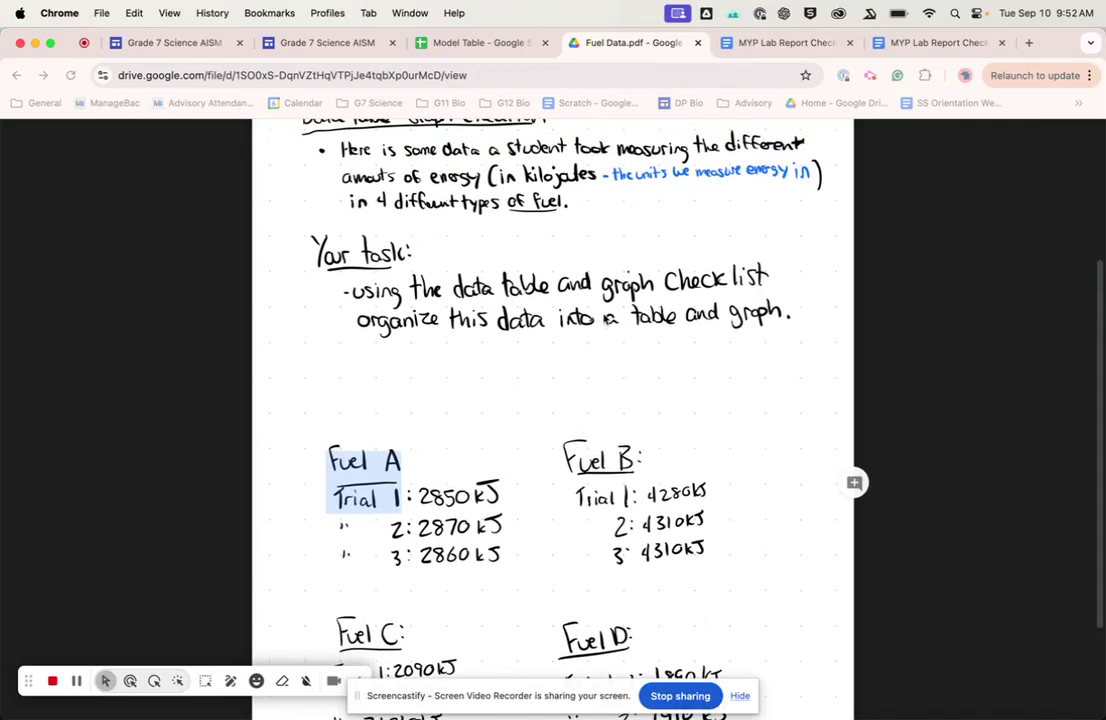
Switch to the Model Table spreadsheet and compare its Type of Fuel heading with the PDF.
scroll(down, 3)
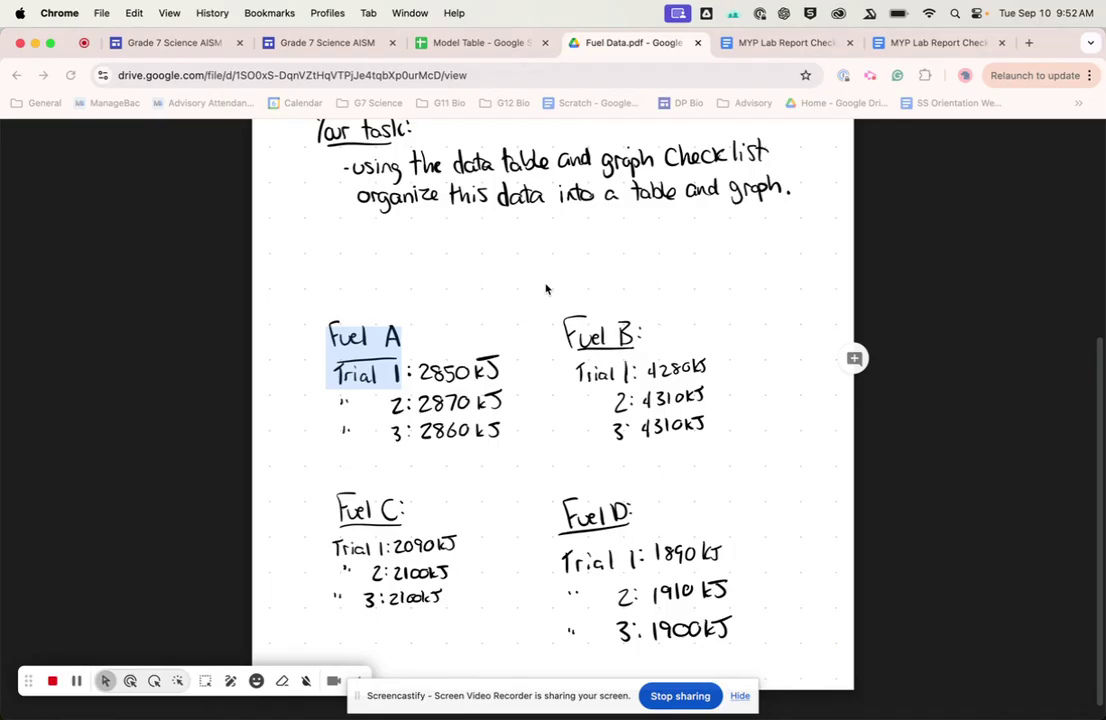
scroll(up, 3)
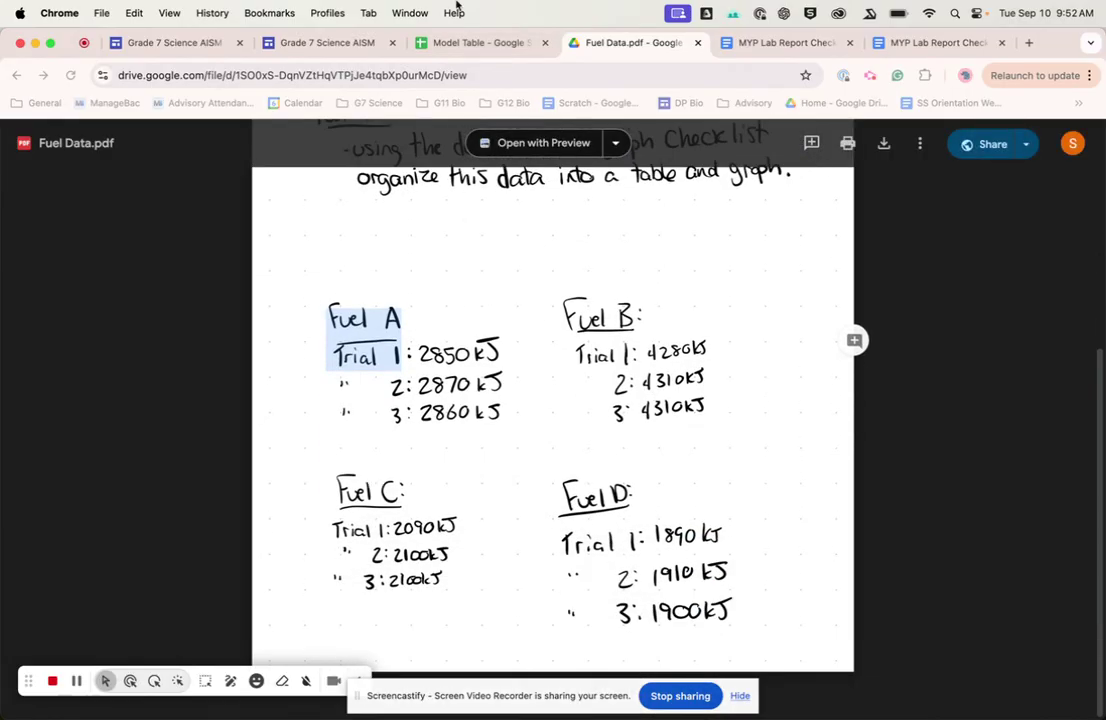
click(476, 43)
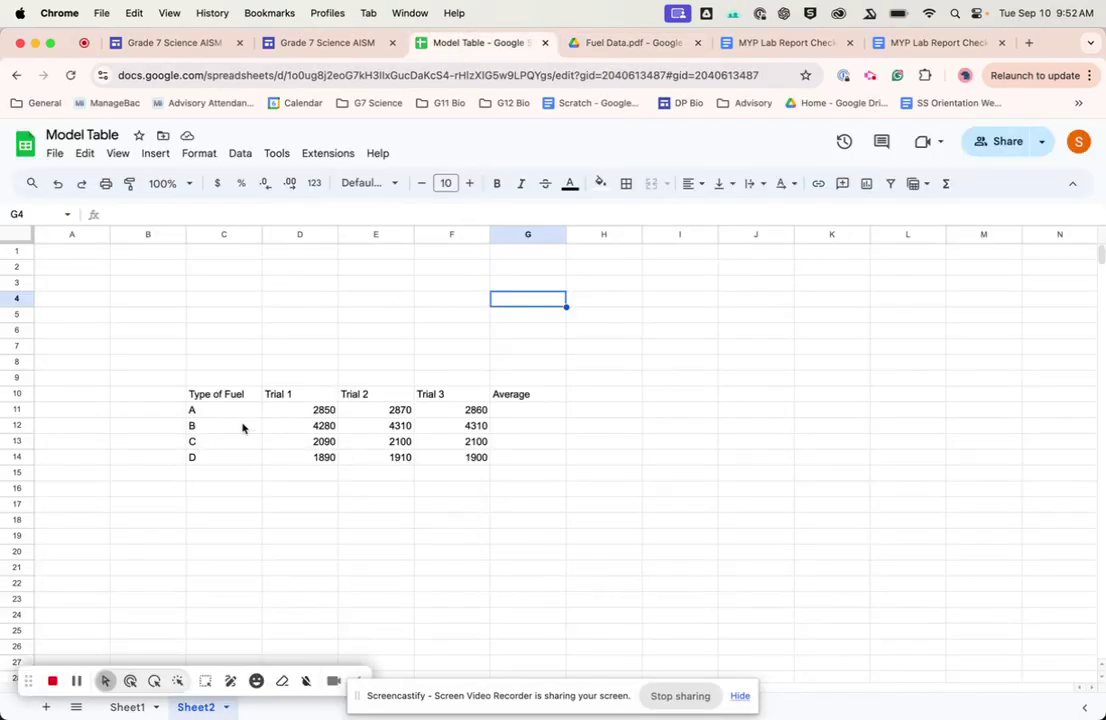
click(218, 394)
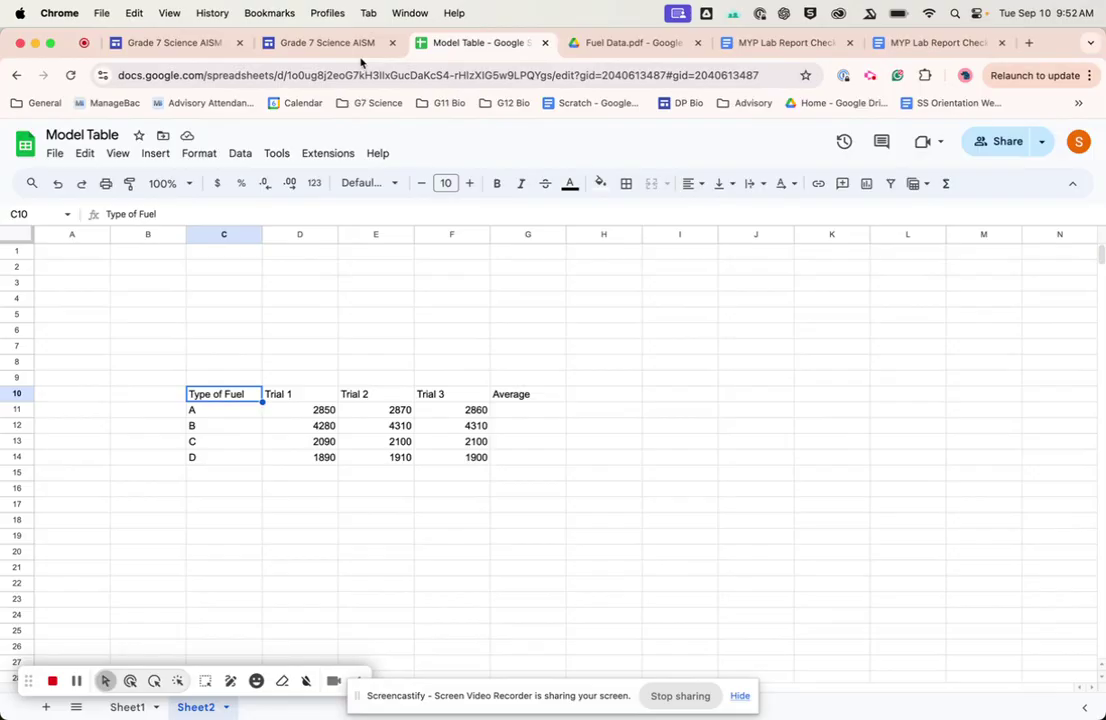
click(630, 43)
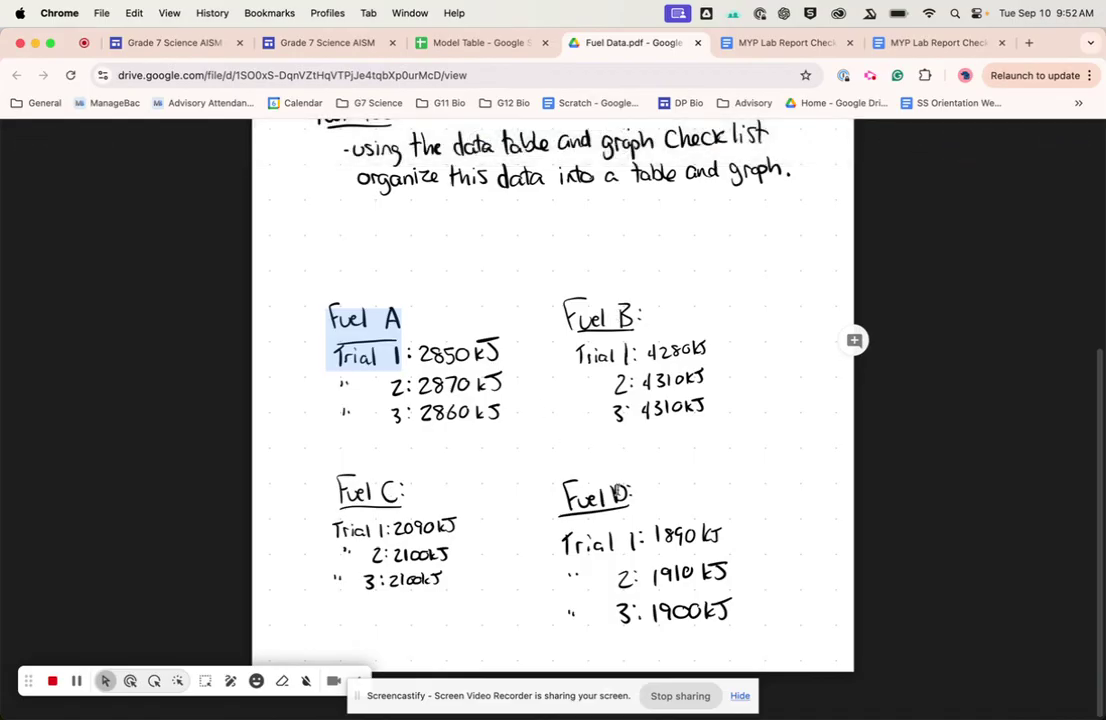
click(475, 43)
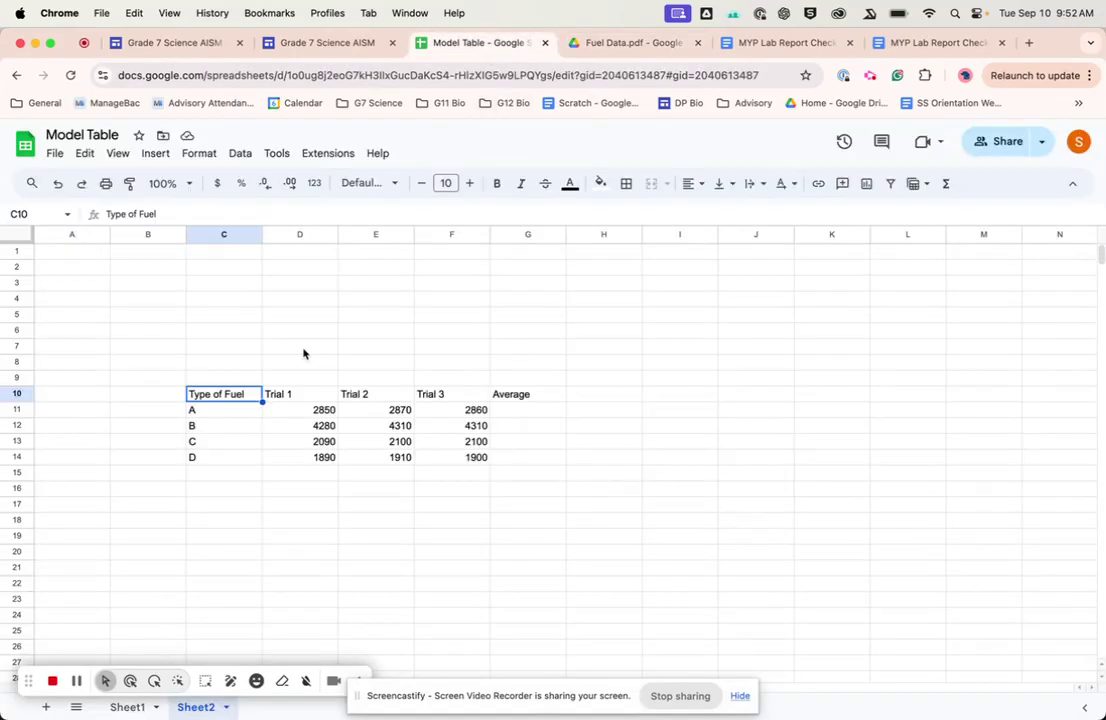
Check the Trial 1–3 and Average headings and fuel C–D values against the PDF.
drag(299, 393, 451, 393)
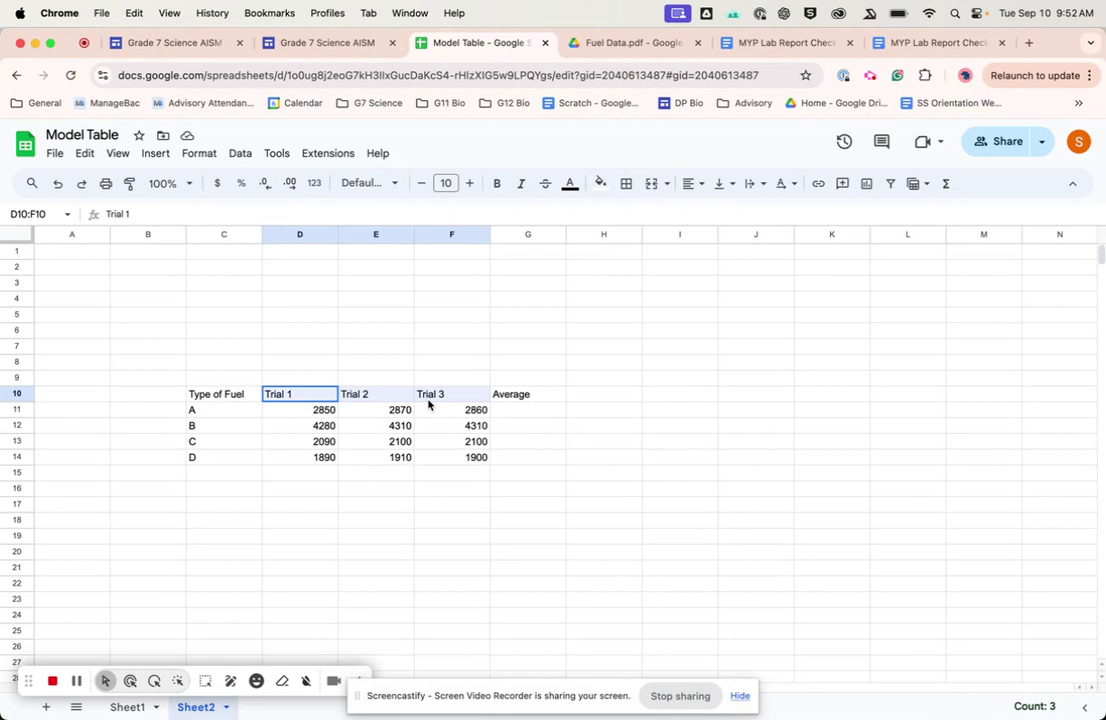
click(527, 394)
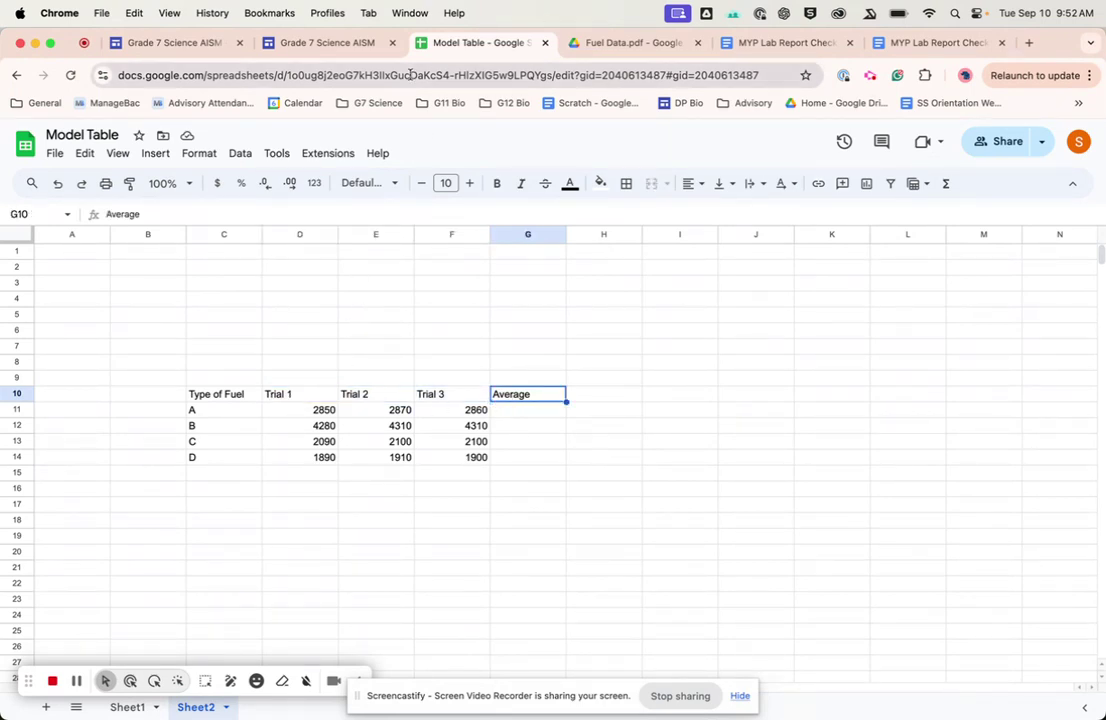
click(630, 43)
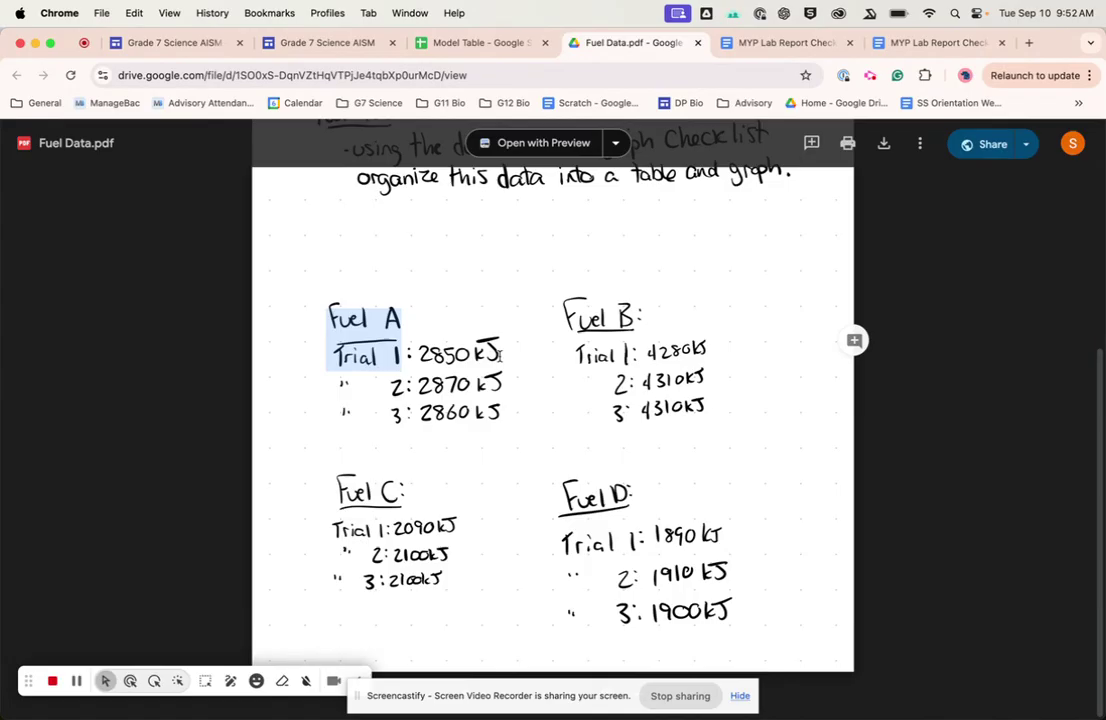
click(473, 43)
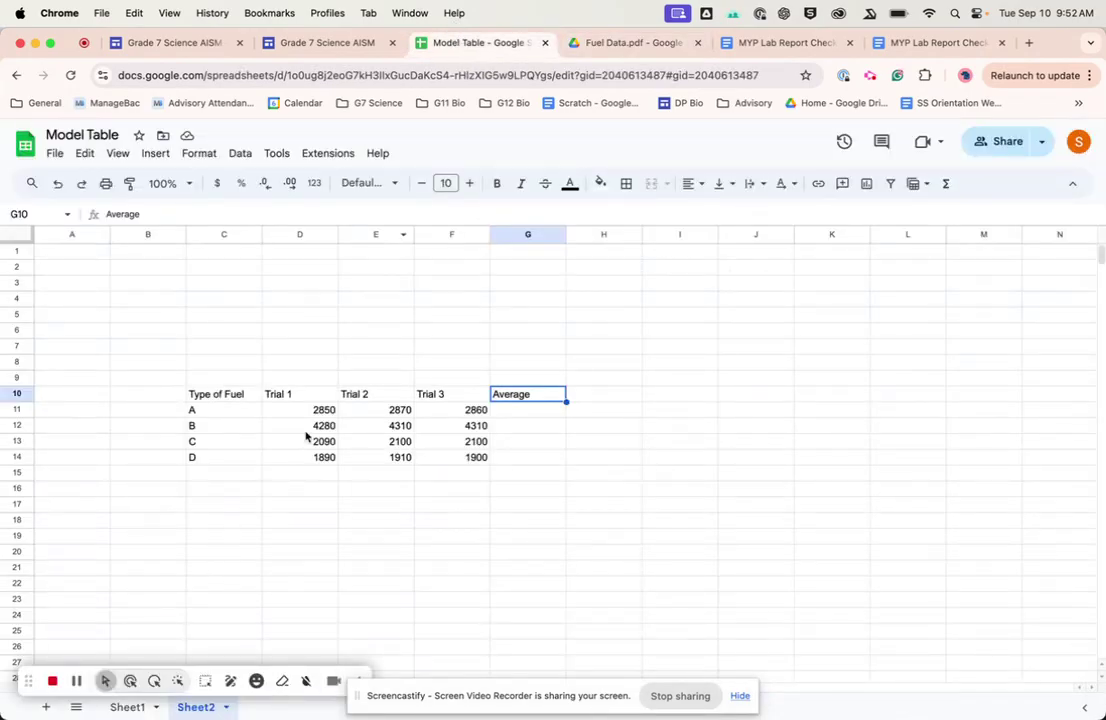
click(299, 441)
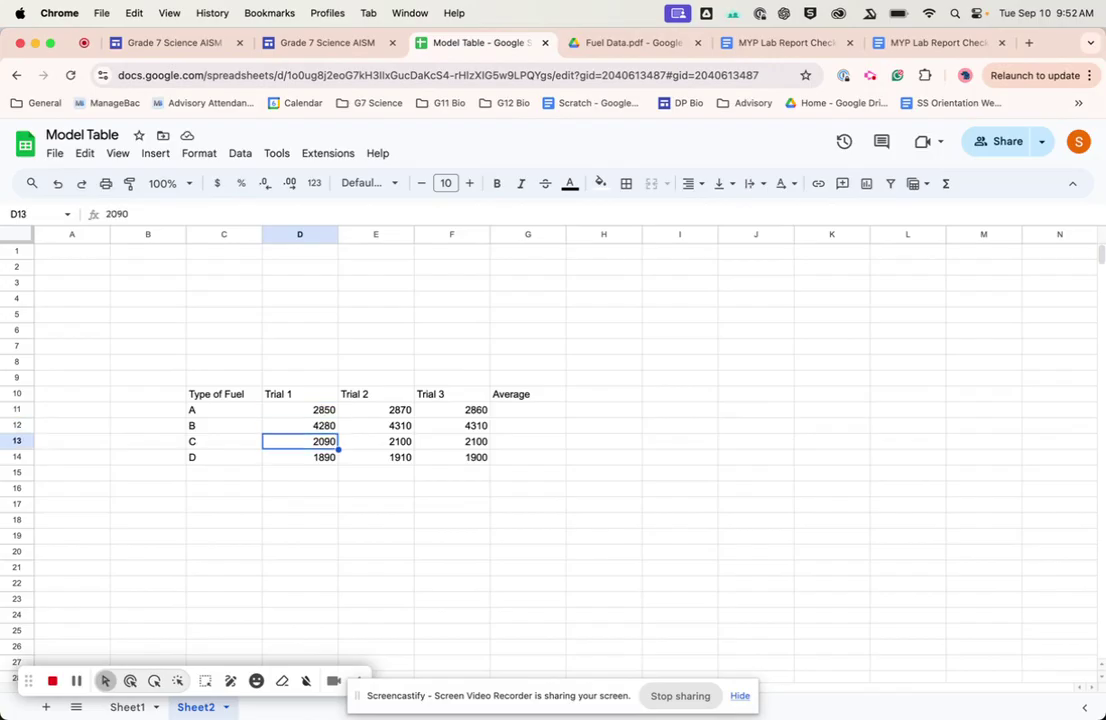
click(299, 457)
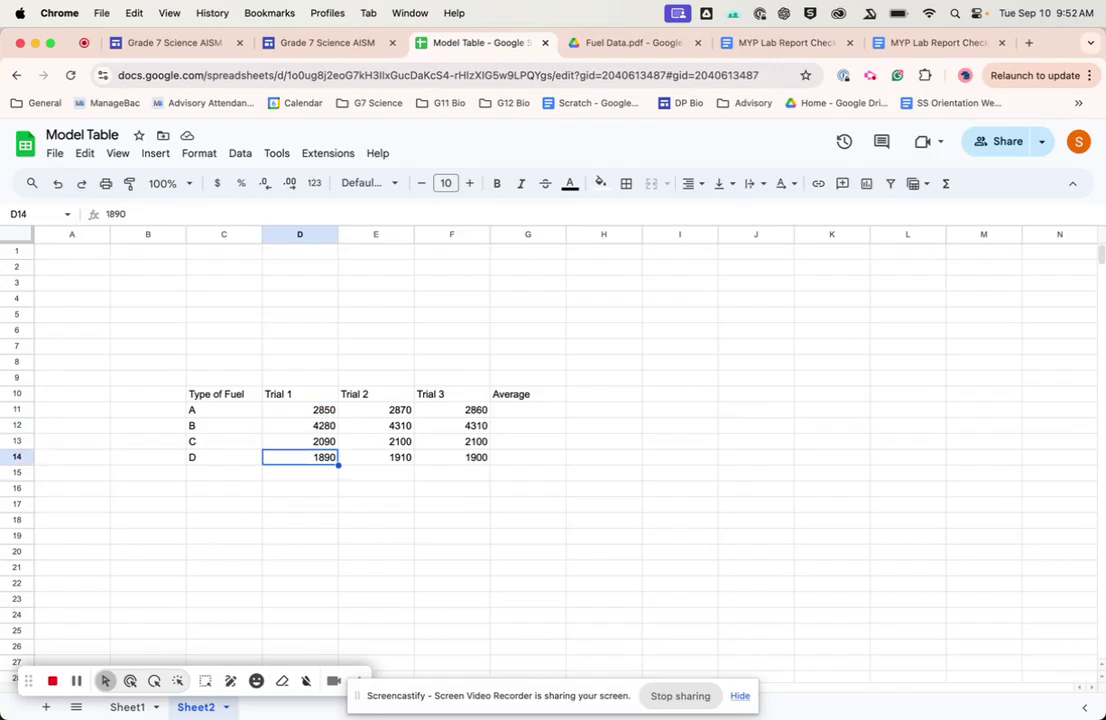
click(299, 377)
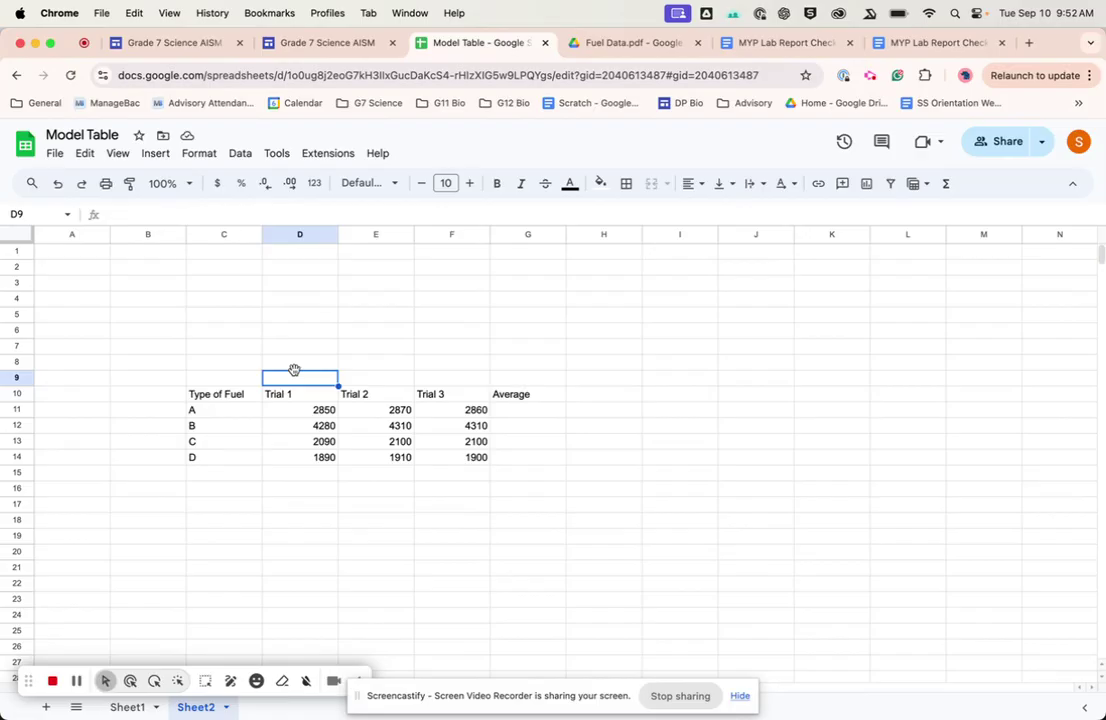
mouse_move(423, 197)
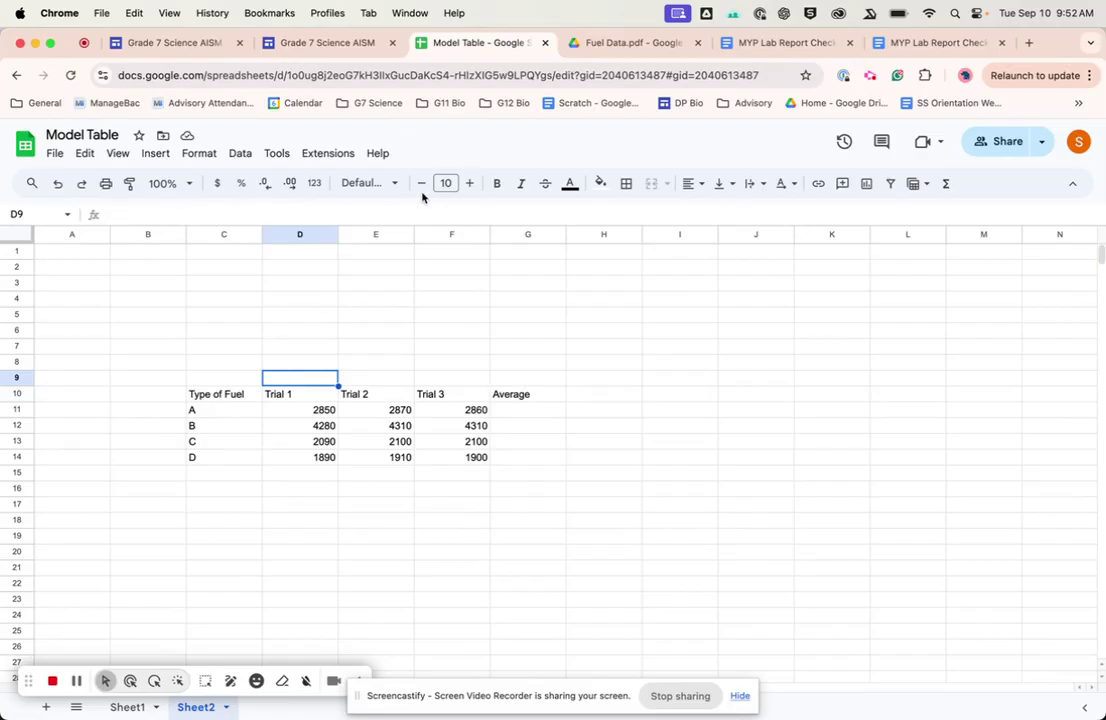
Enter the heading 'Energy used by the fuel (KJ)' in cell D9.
text(Energy used by the)
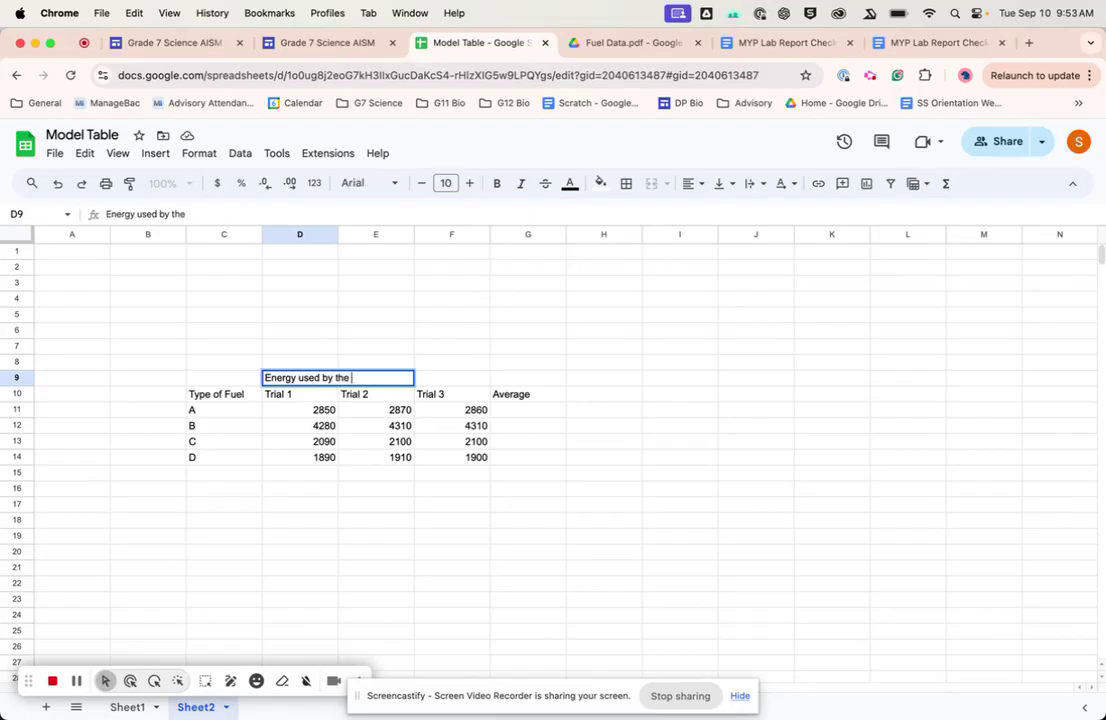
text(fuel)
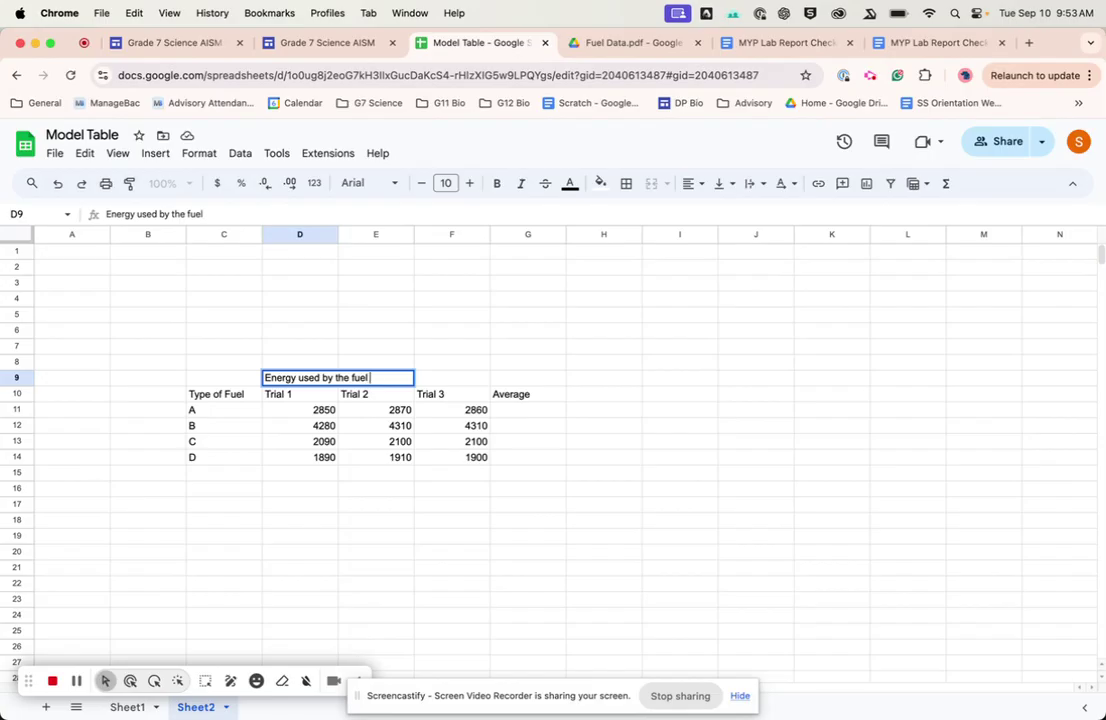
text(()
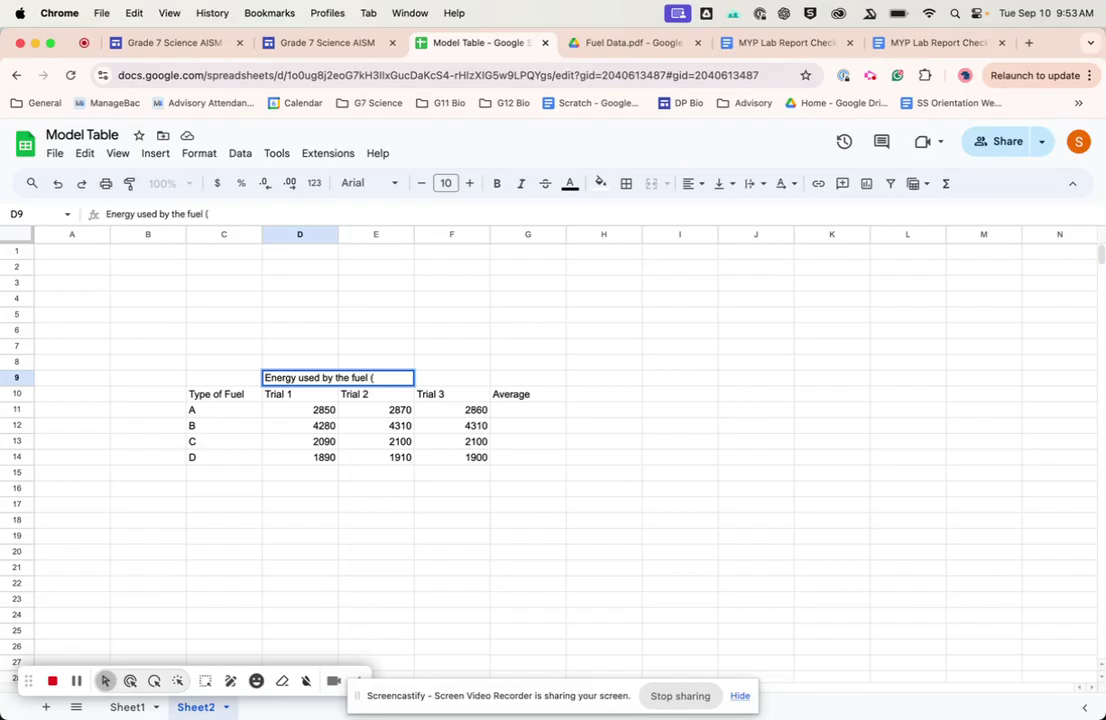
text(k)
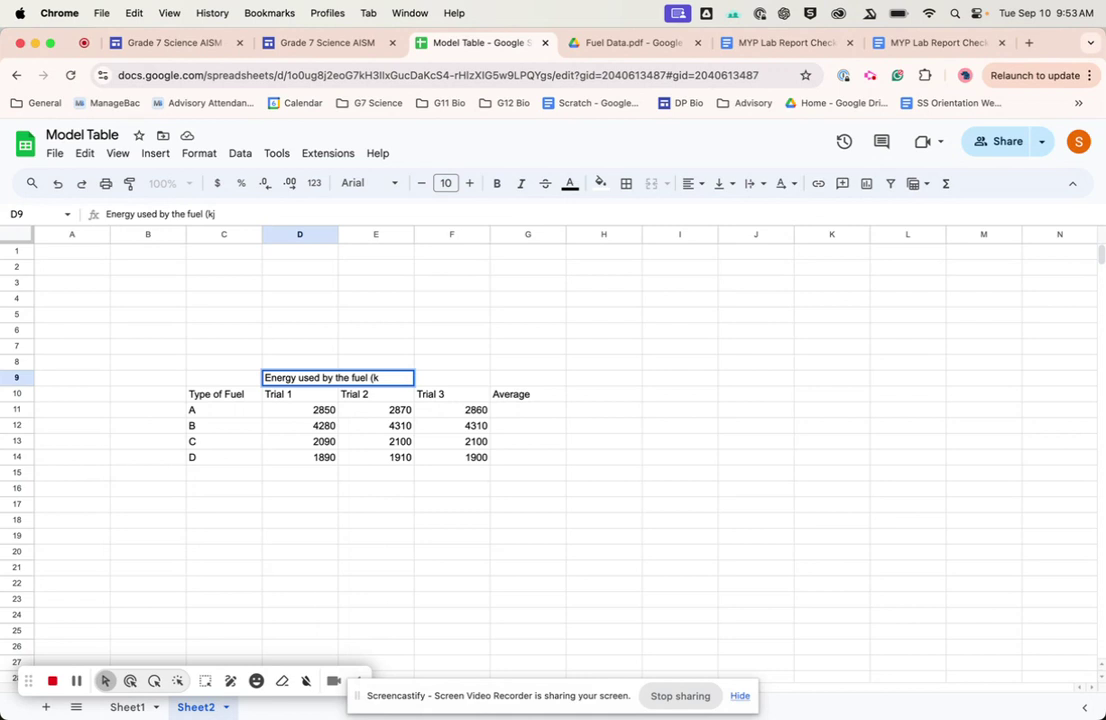
text(KJ))
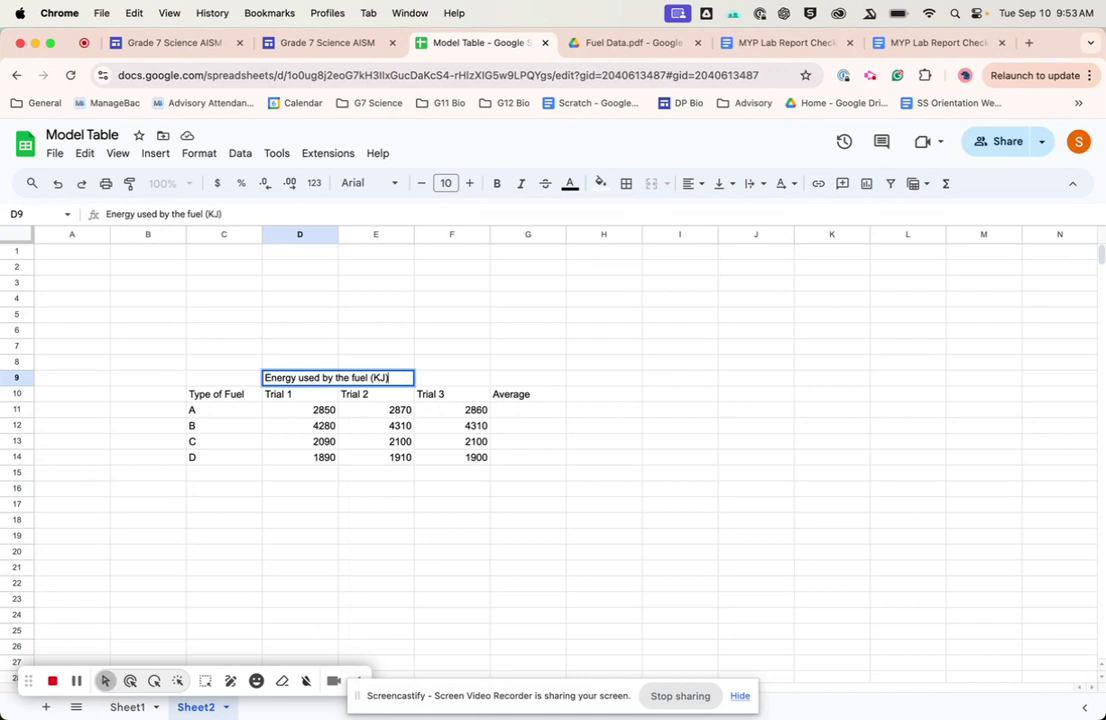
click(299, 394)
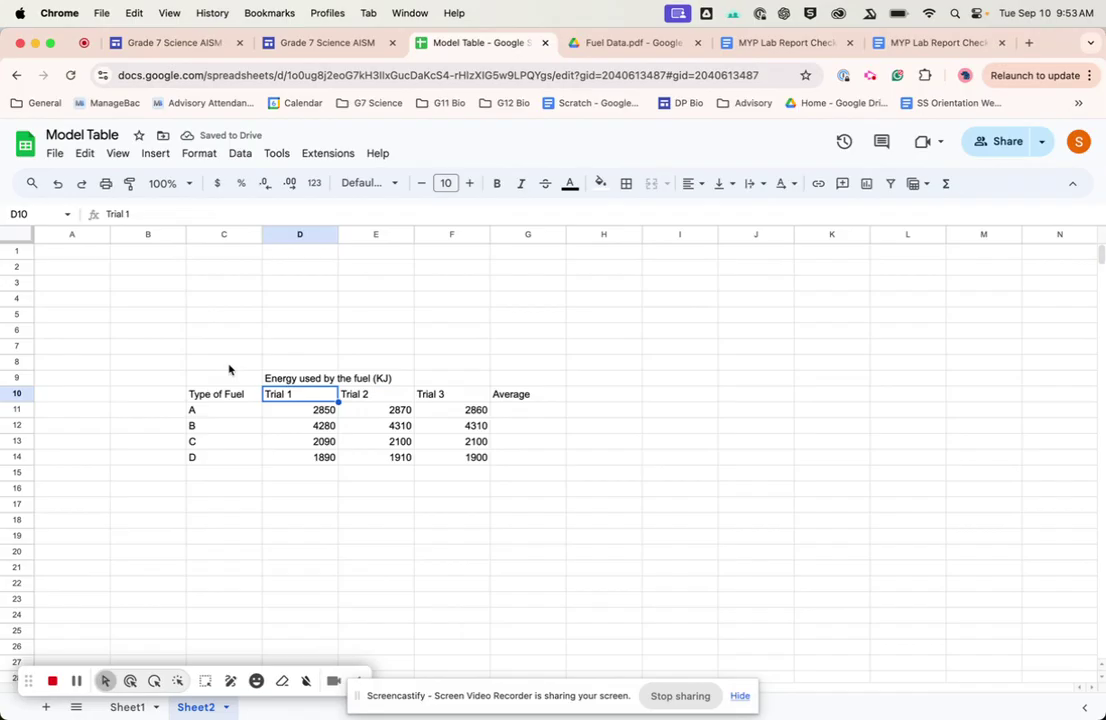
Select the D9:G9 title row above the Trial and Average columns.
click(223, 362)
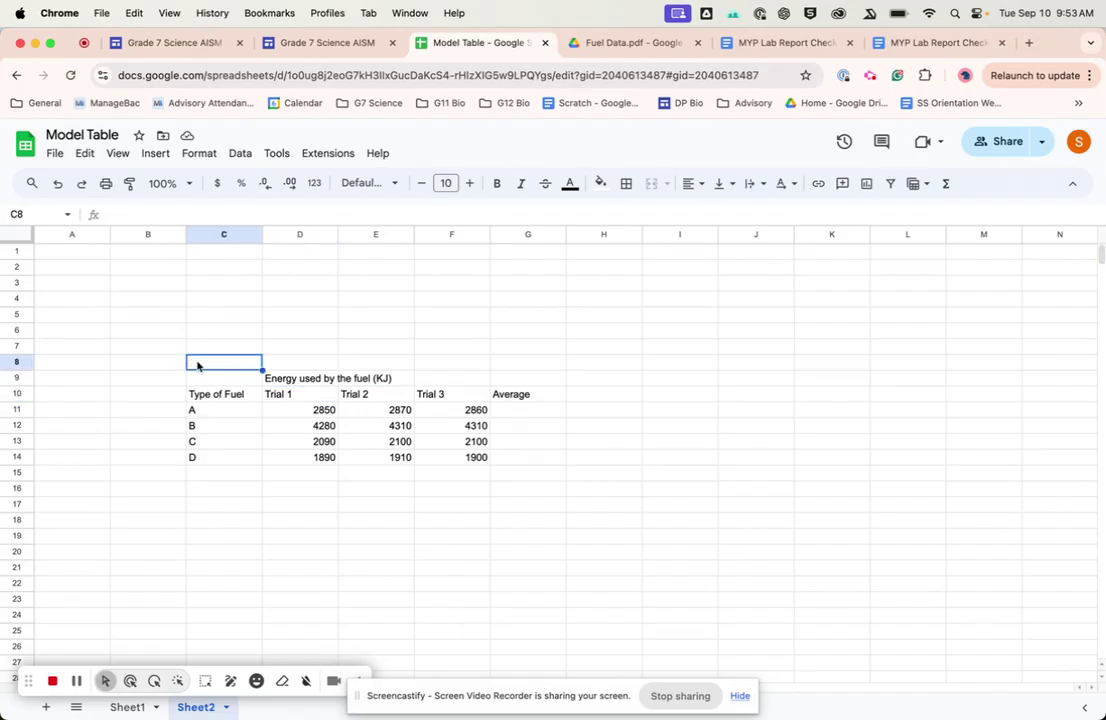
click(300, 378)
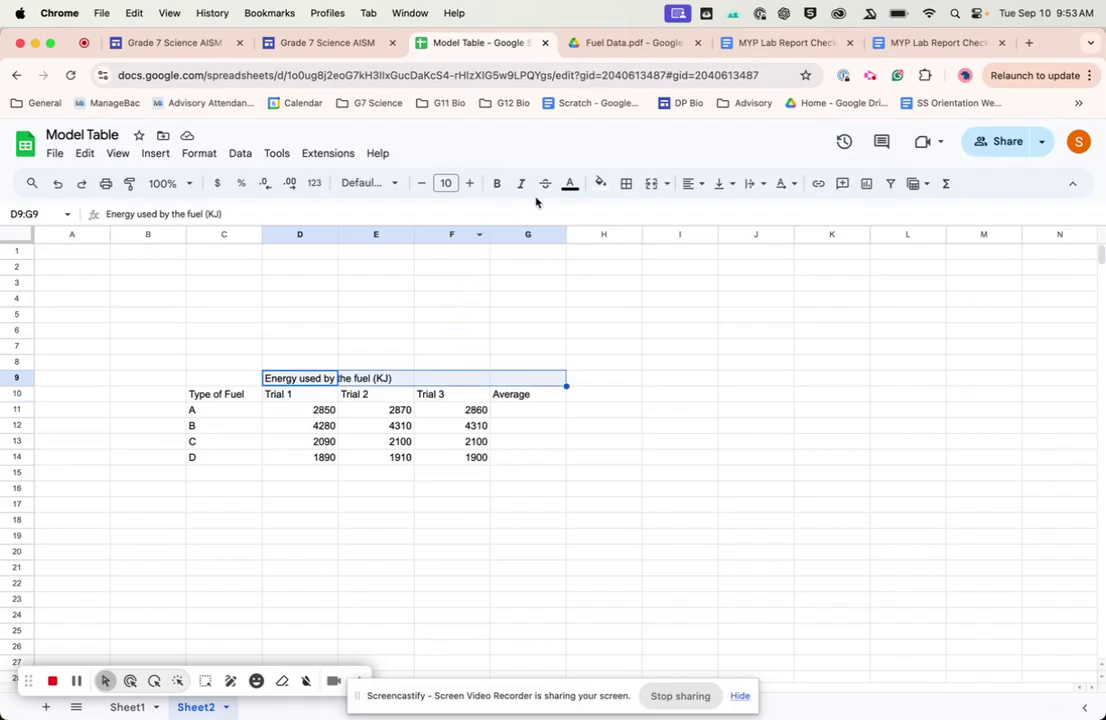
mouse_move(651, 183)
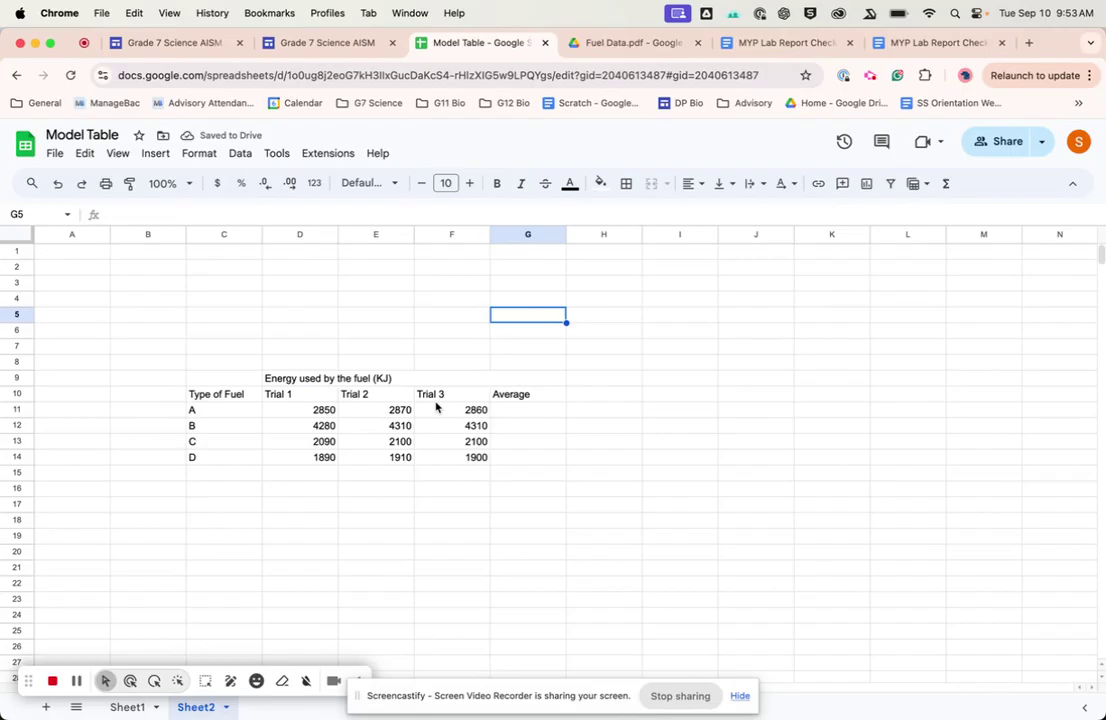
mouse_move(210, 395)
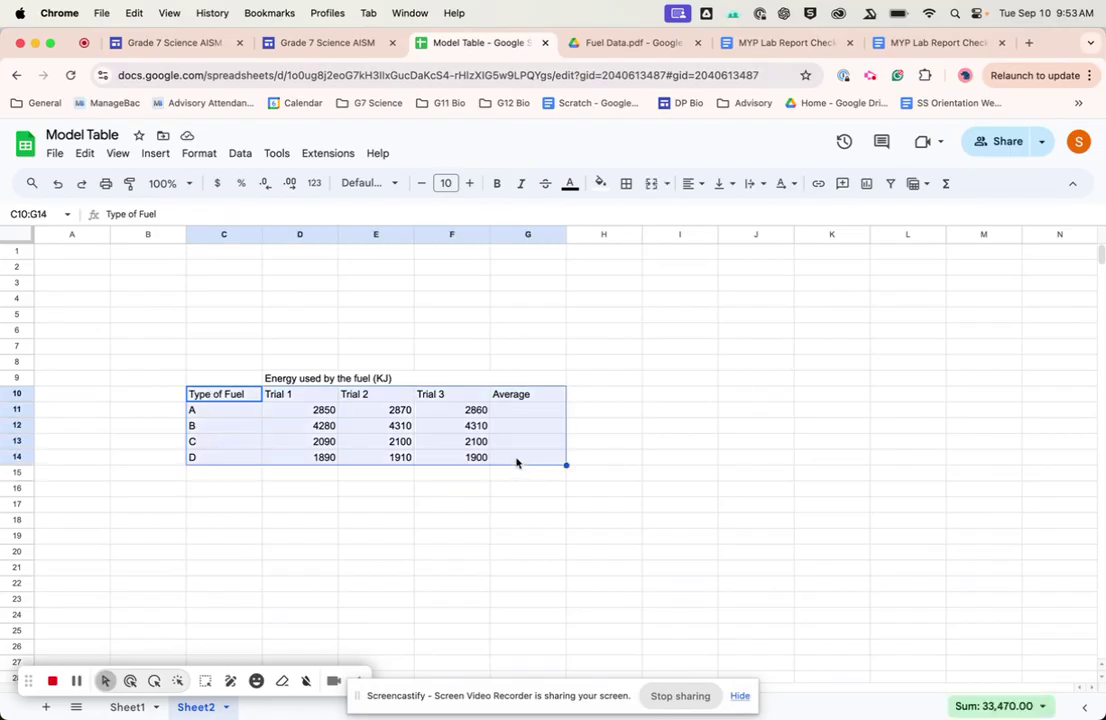
Apply all borders to the fuel table cells and its header cells.
click(626, 183)
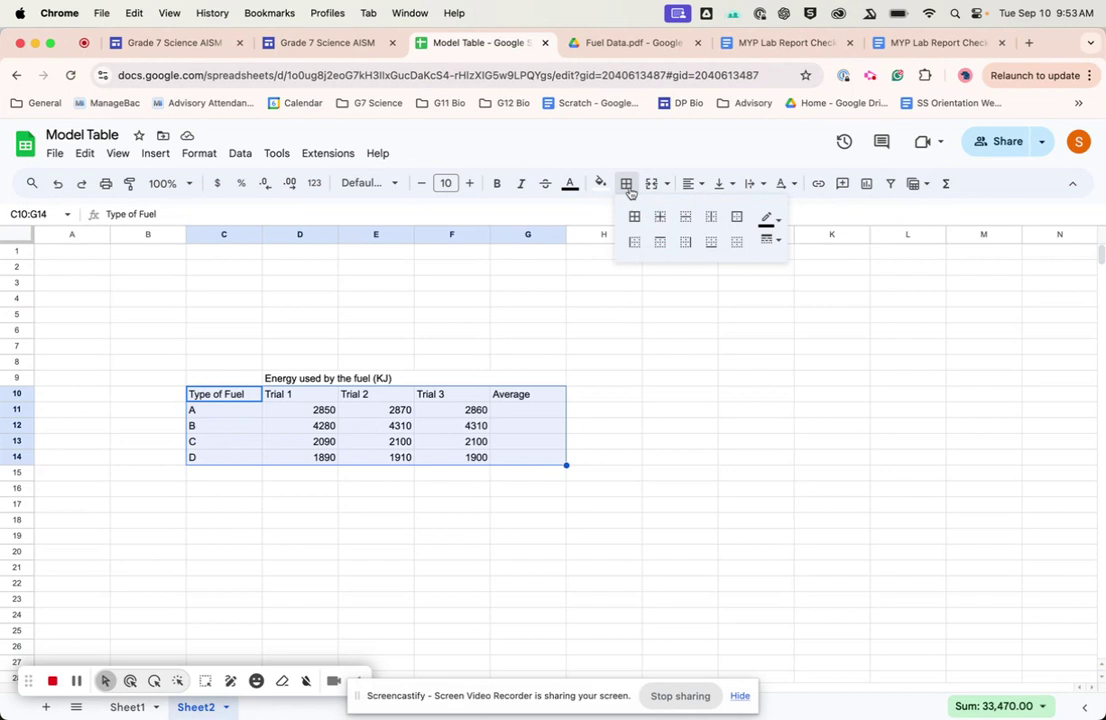
click(685, 216)
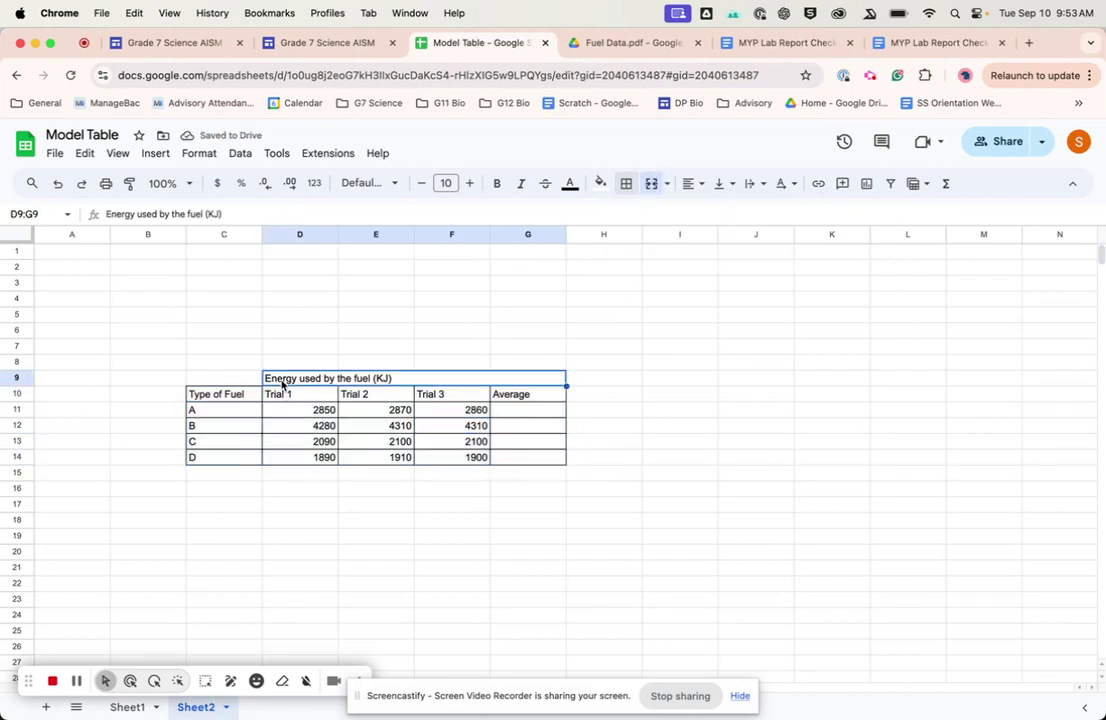
click(626, 183)
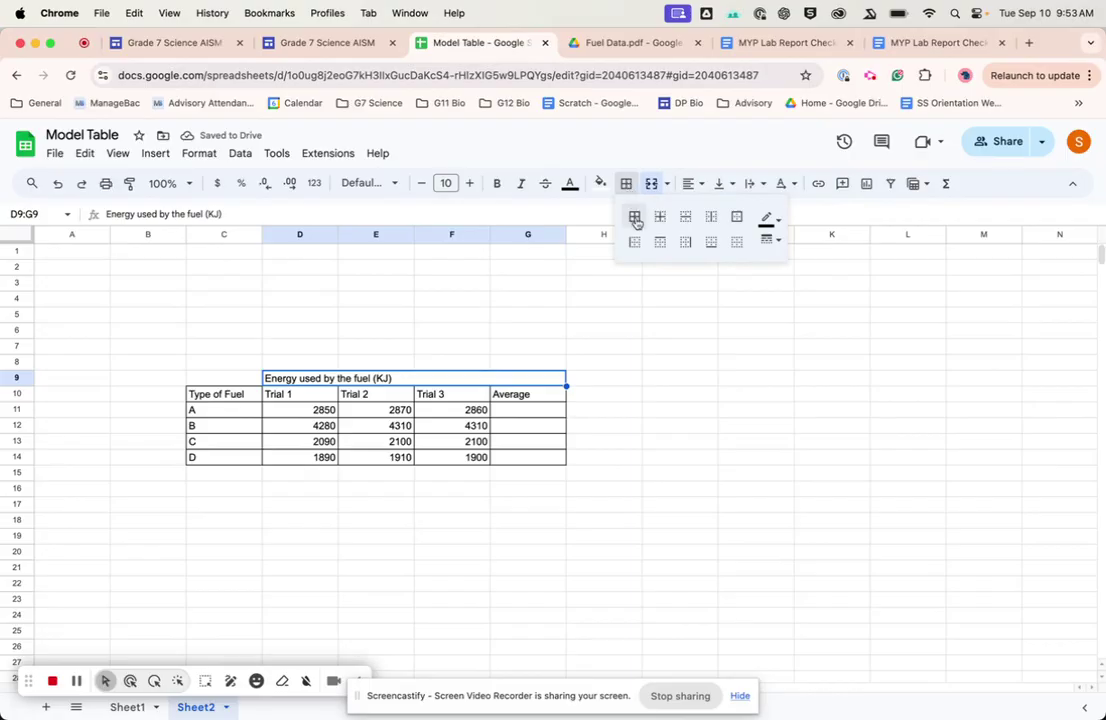
click(634, 218)
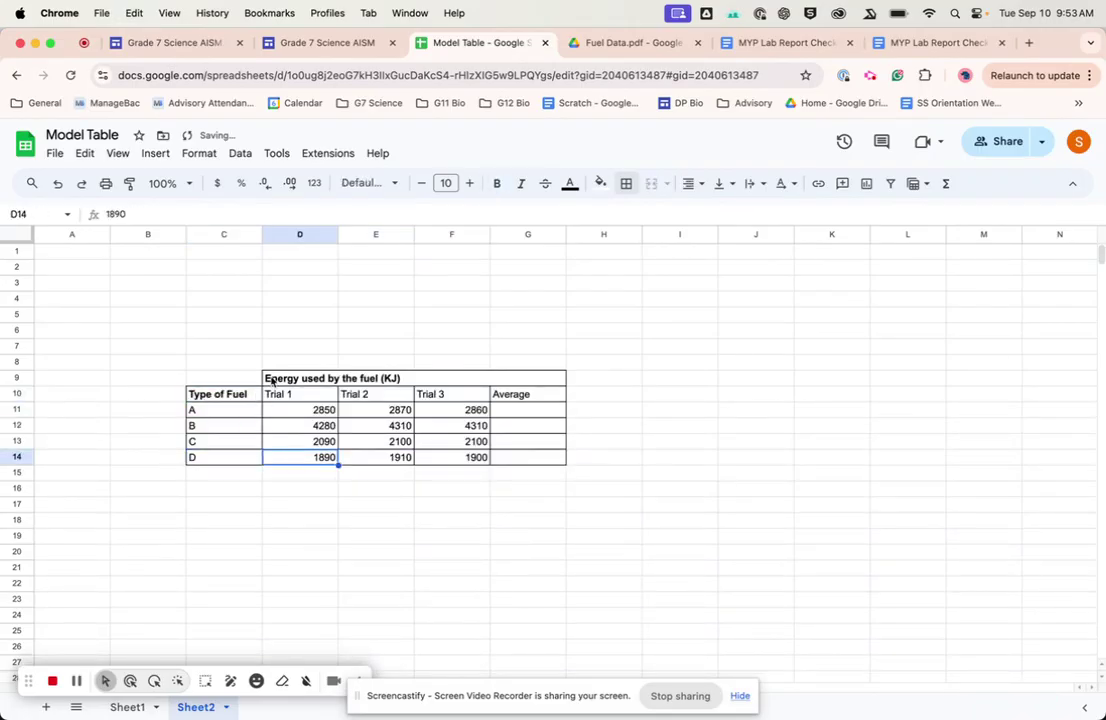
click(223, 362)
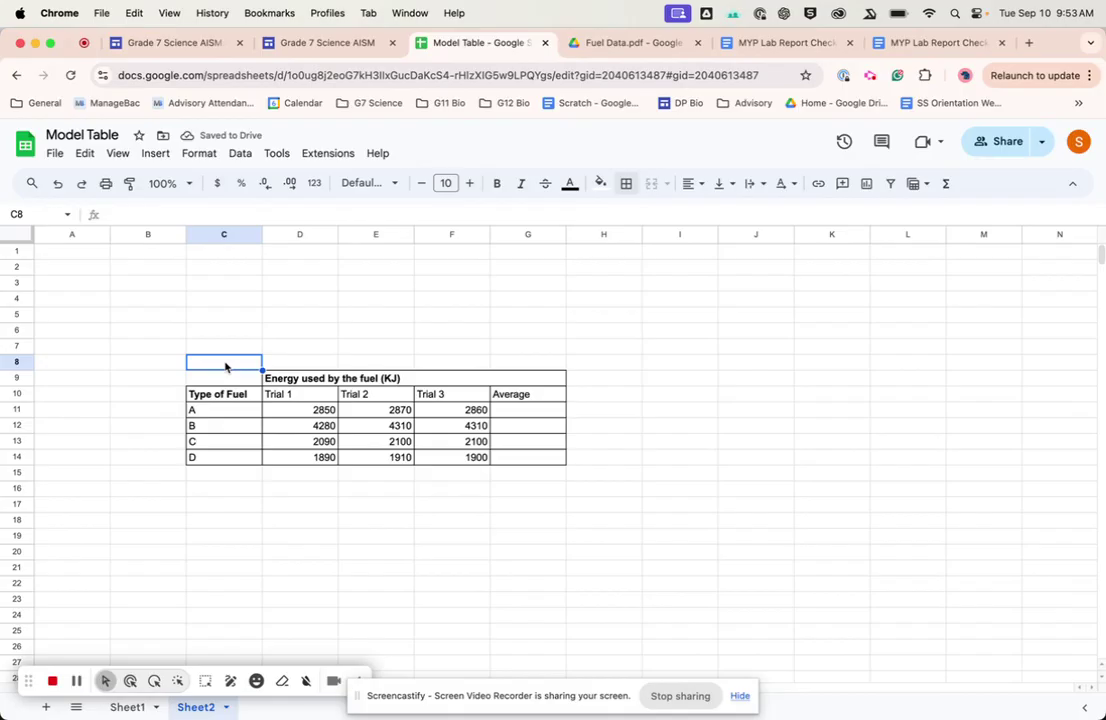
Type the caption 'Table 1: The amount of energy (KJ) produced by each fuel' in C8.
text(Table 1)
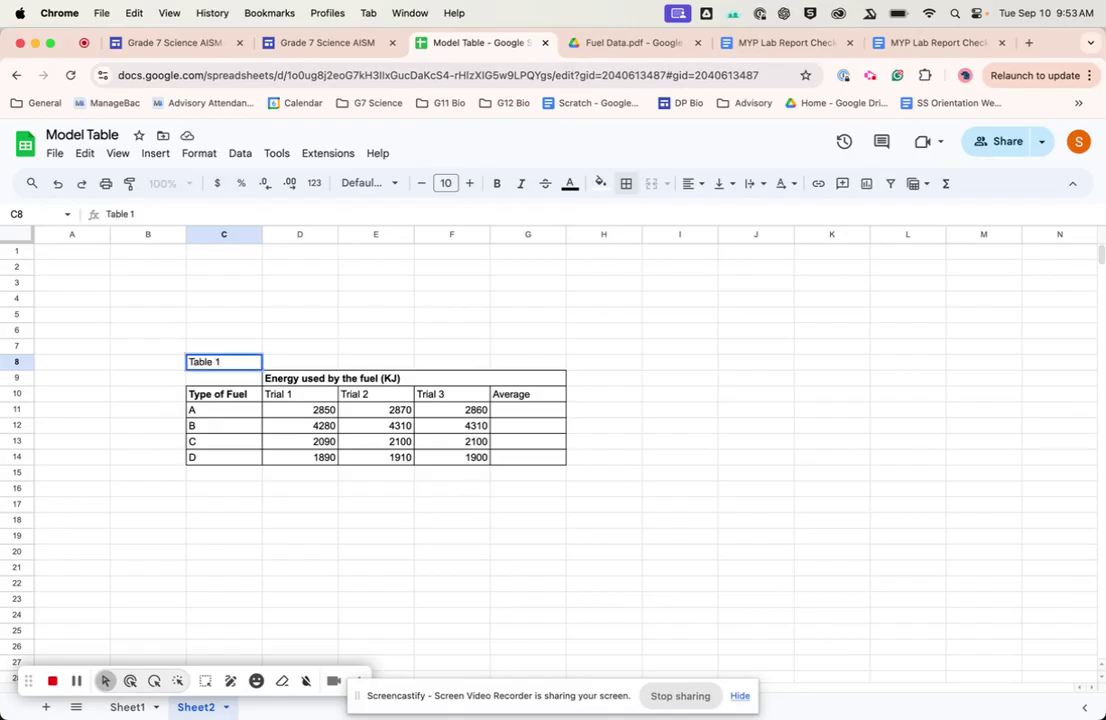
text(: The)
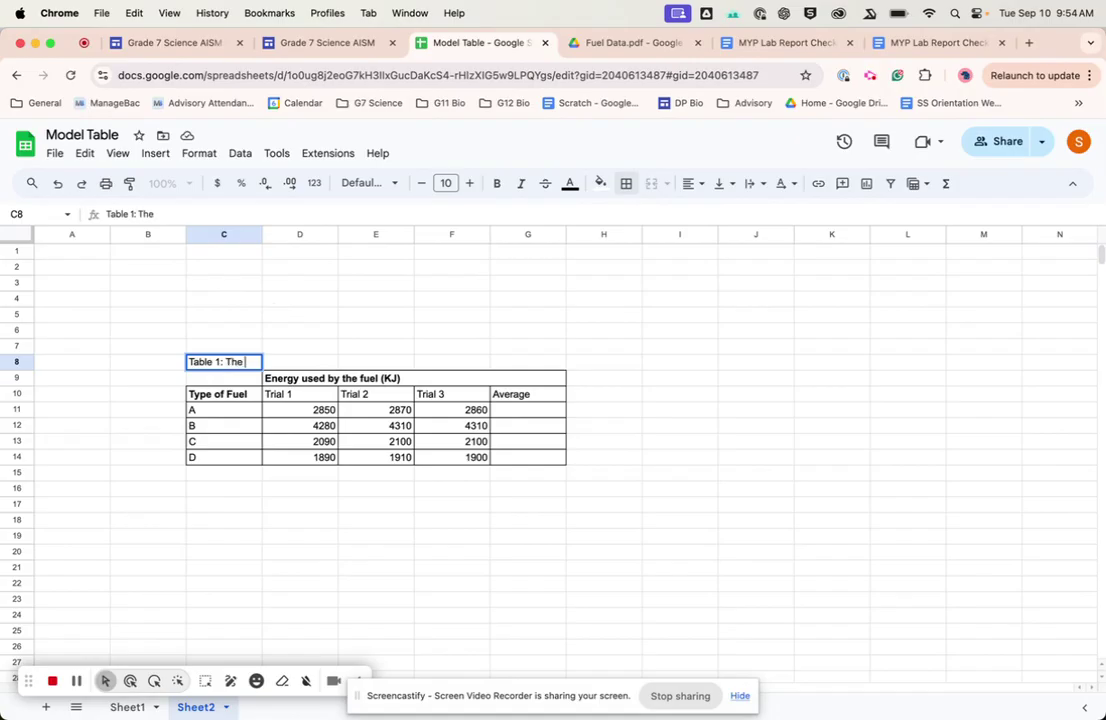
text(amount of)
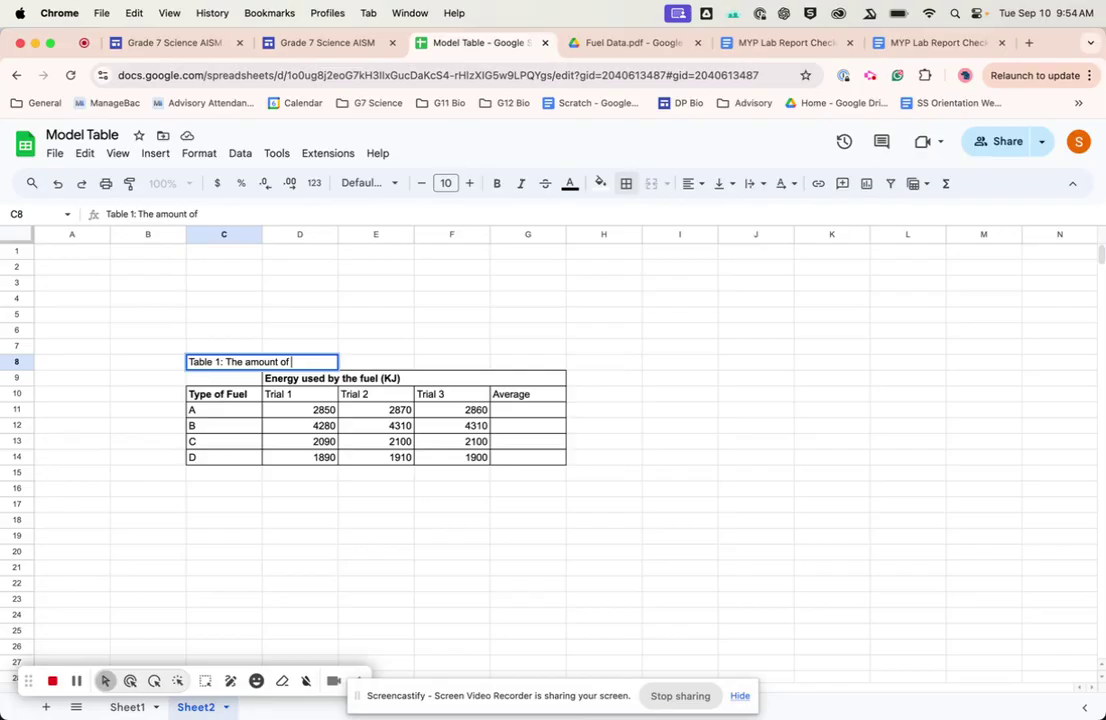
text(energy (KJ)
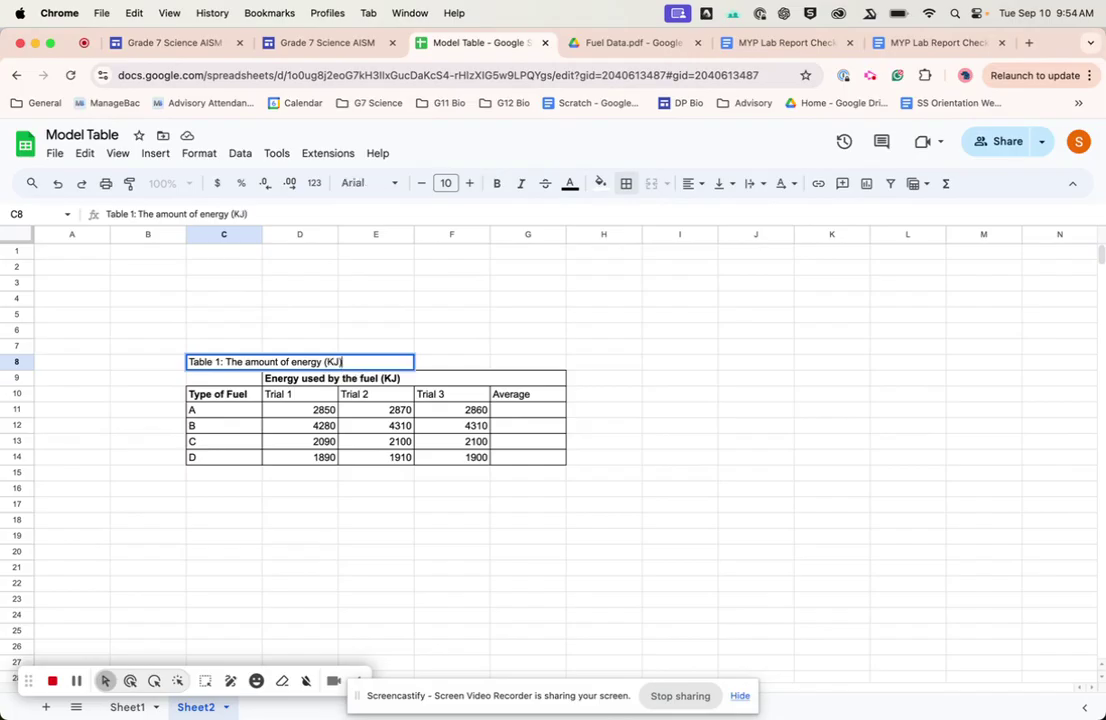
text(produced by each f)
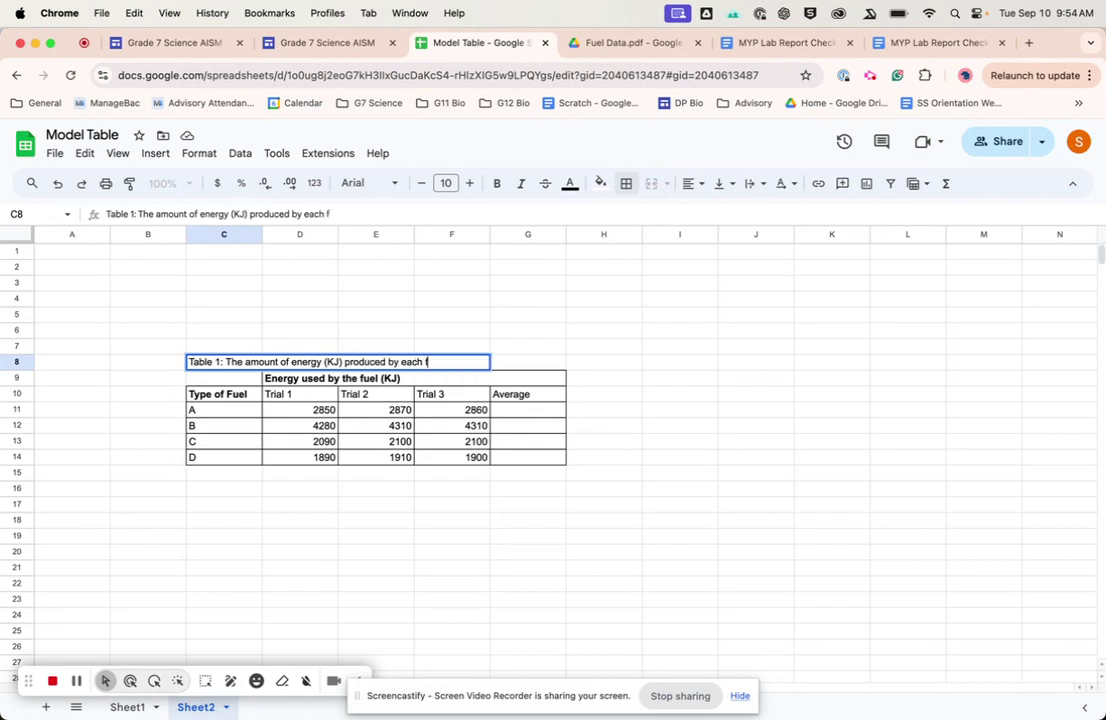
text(uel)
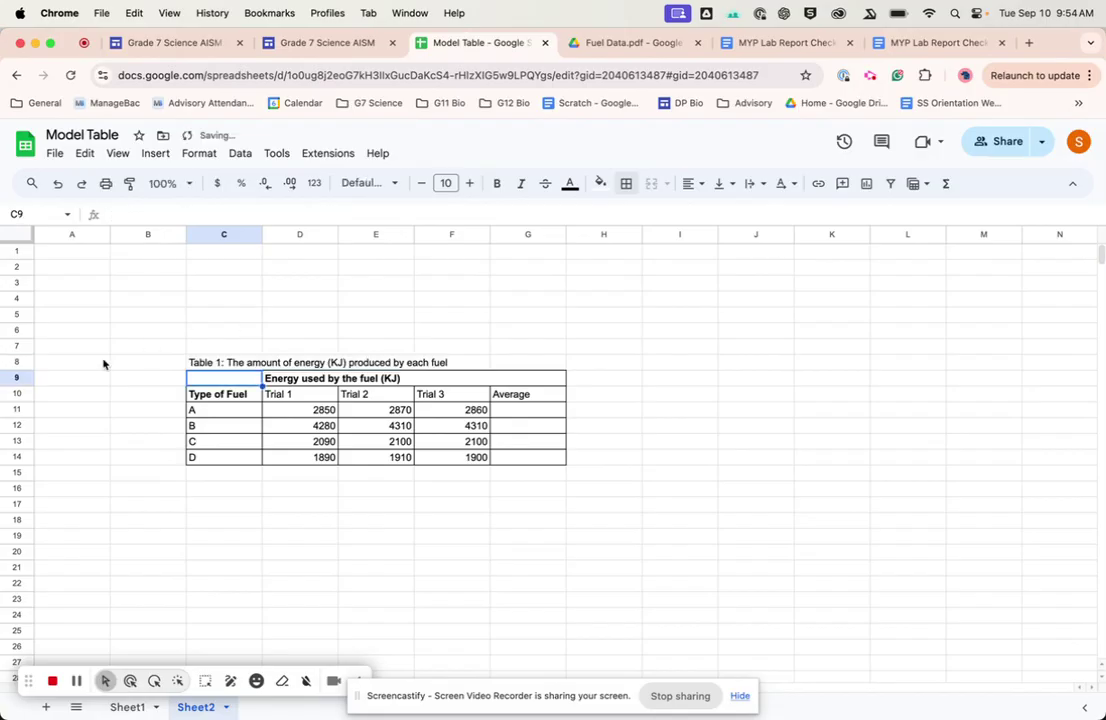
Type a stray 'Table' entry into cell C18 below the table.
click(223, 520)
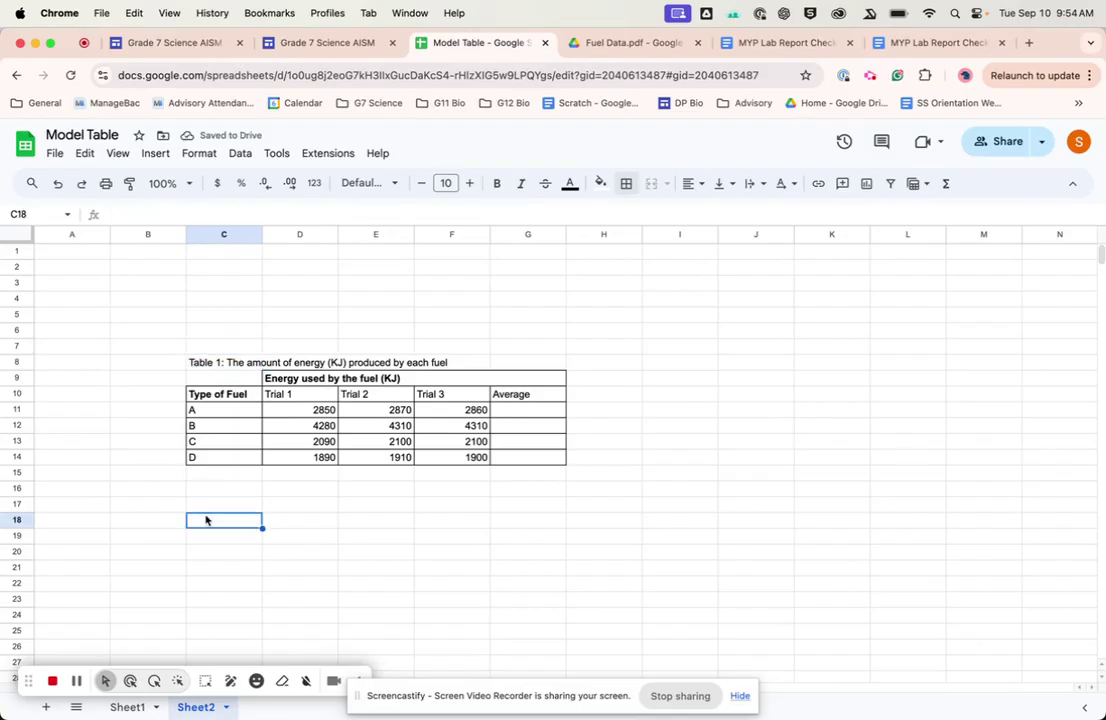
text(Table 2:)
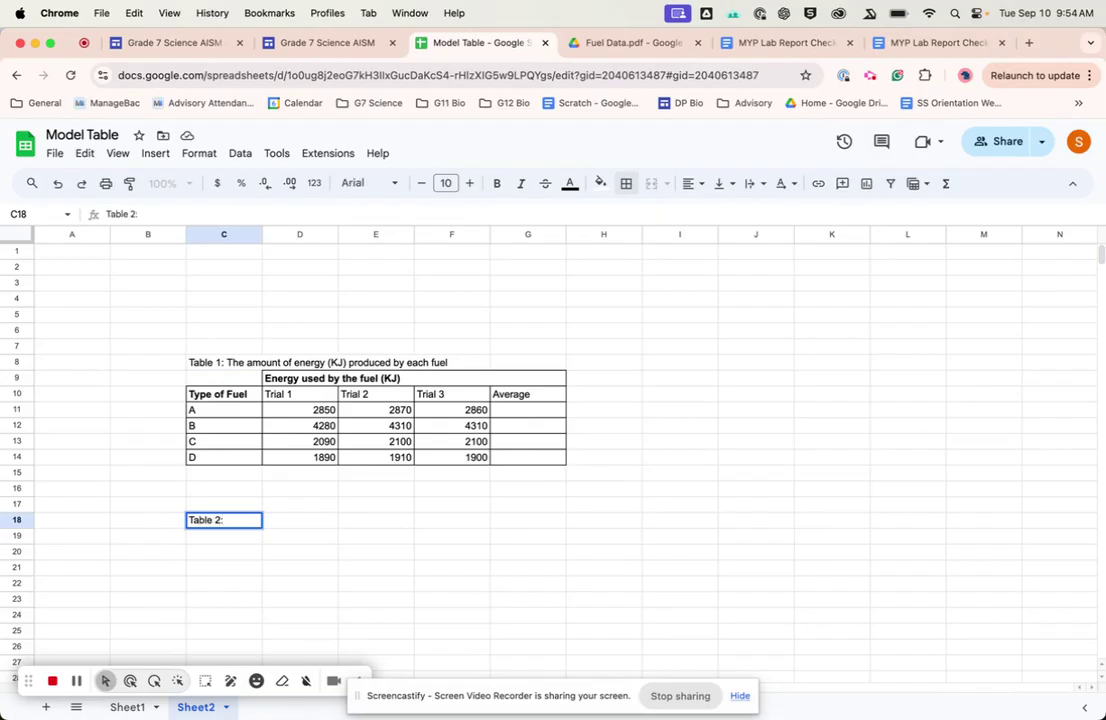
text(T)
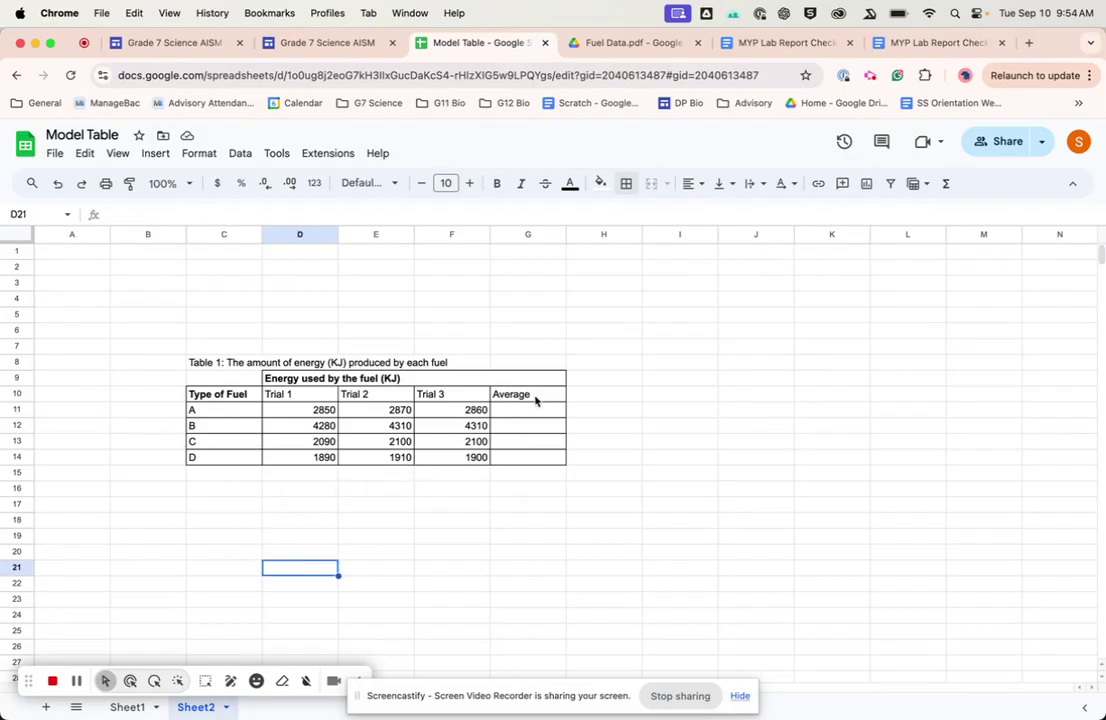
Enter =AVERAGE(D11:F11) in G11, giving fuel A's average of 2860.
click(525, 409)
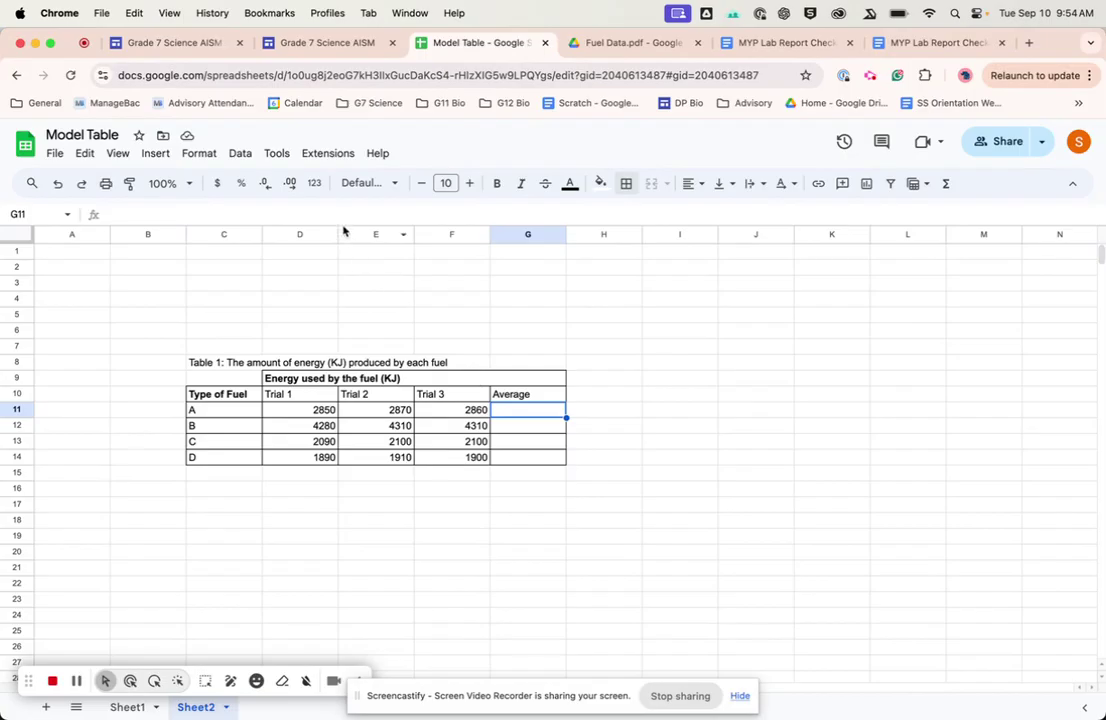
mouse_move(553, 433)
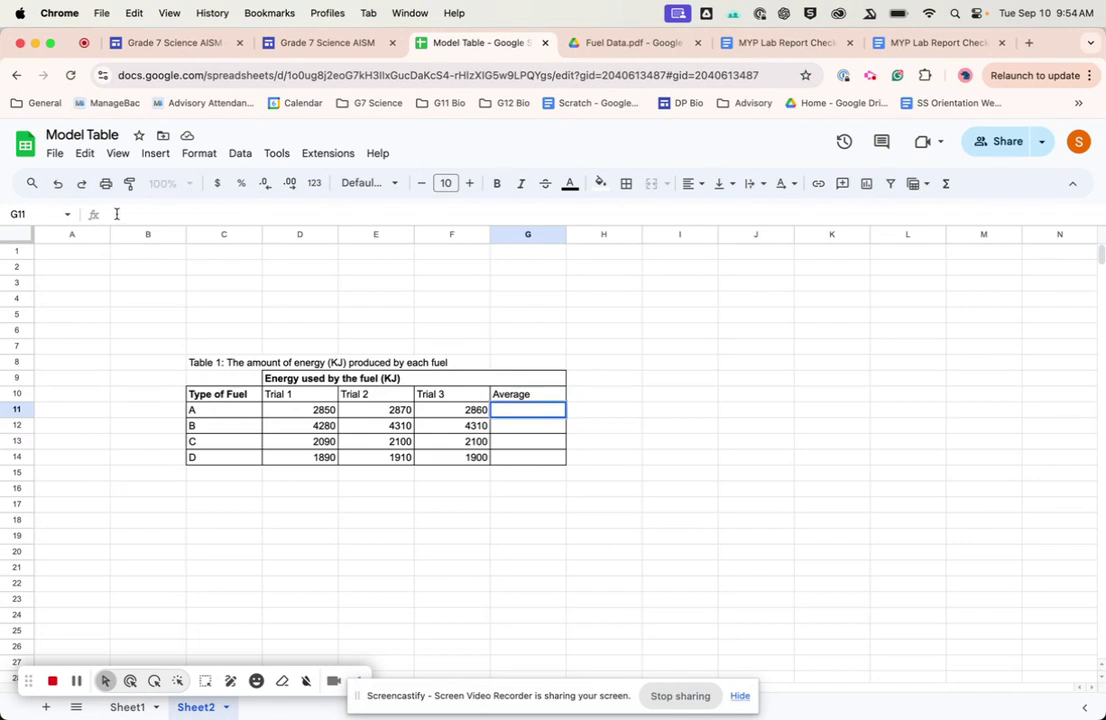
text(=AVERAGE(D11:F11))
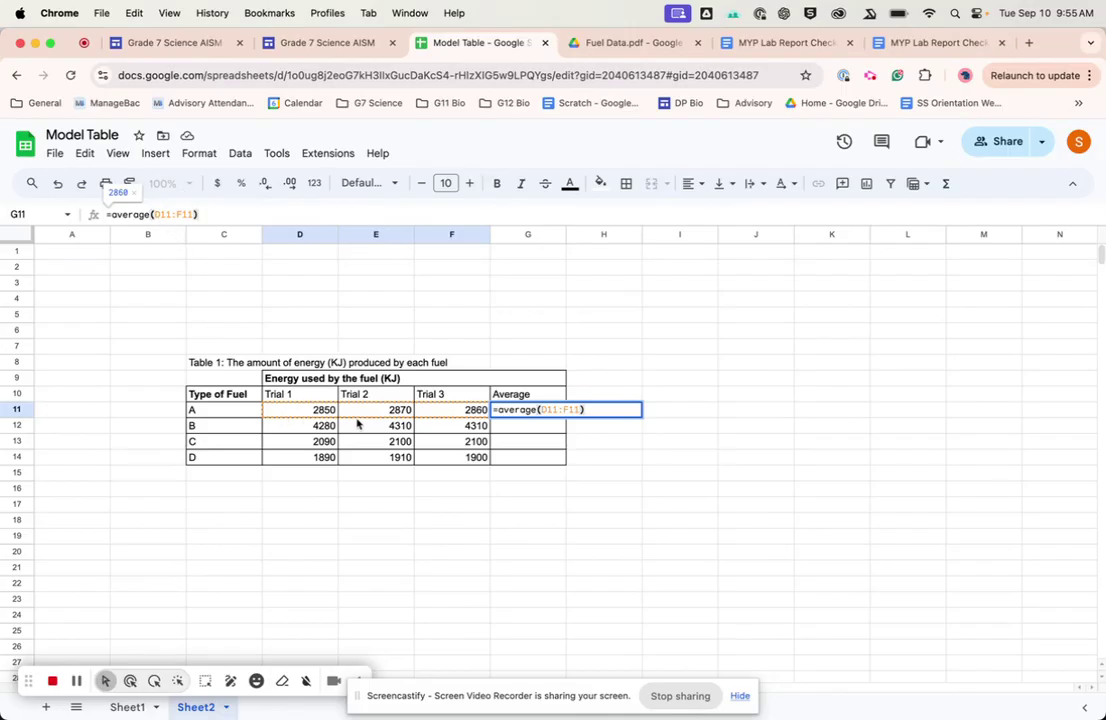
mouse_move(424, 420)
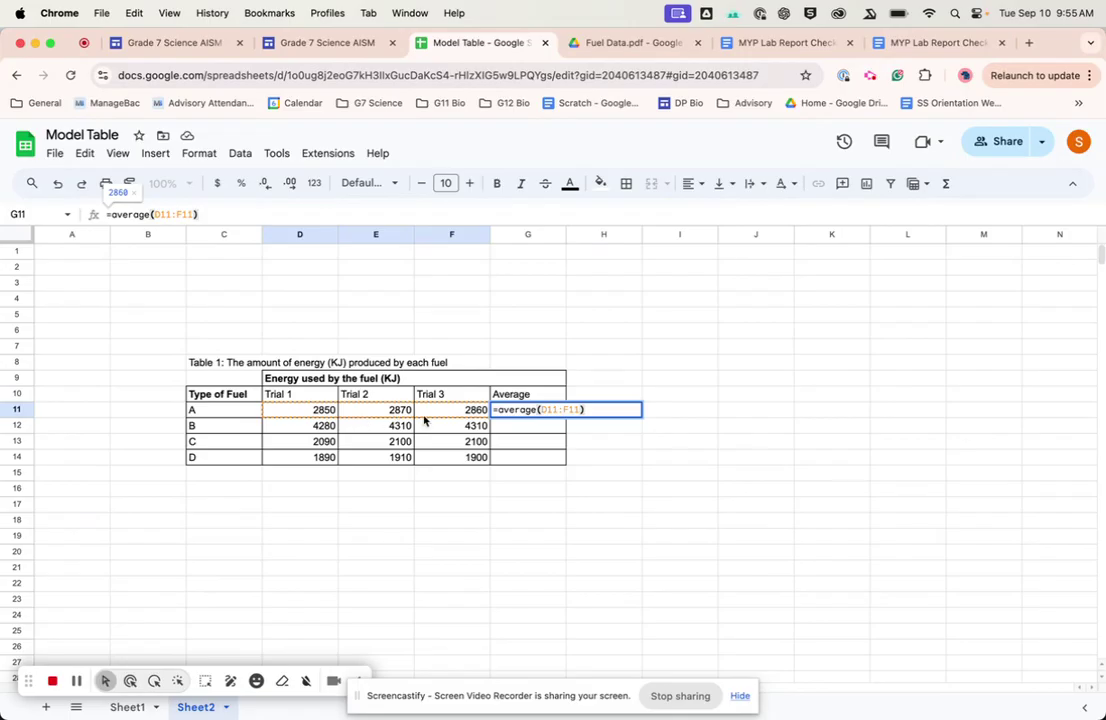
key(Enter)
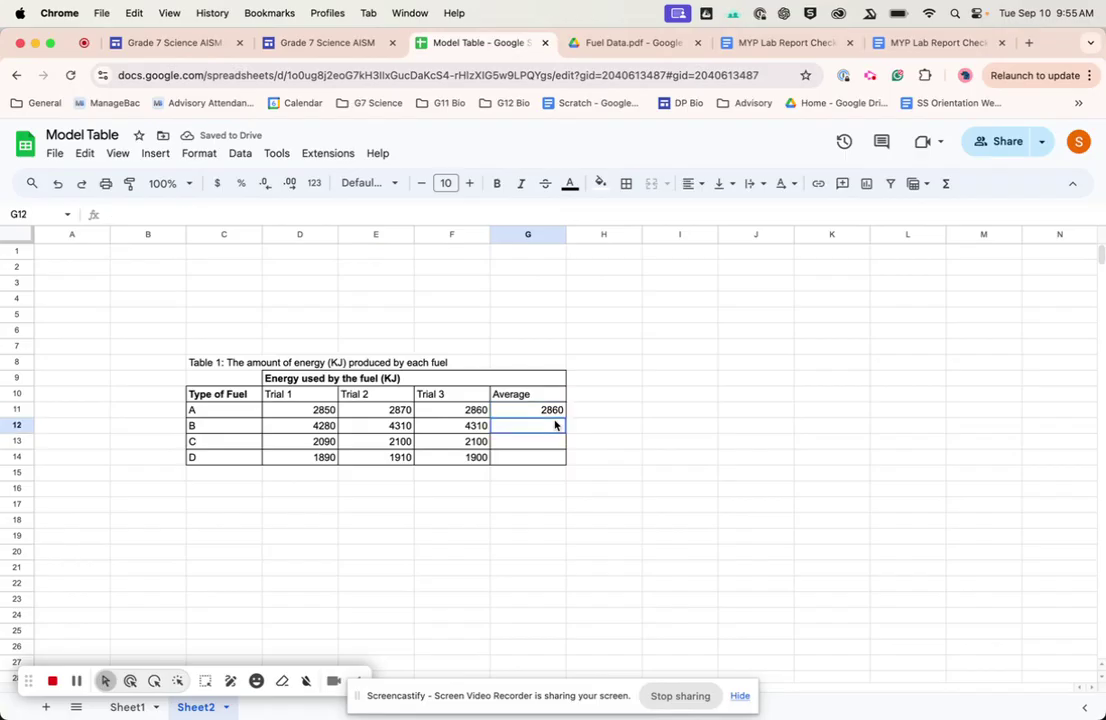
Enter =AVERAGE(D12:F12) for fuel B and fill the averages for fuels C and D.
text(=av)
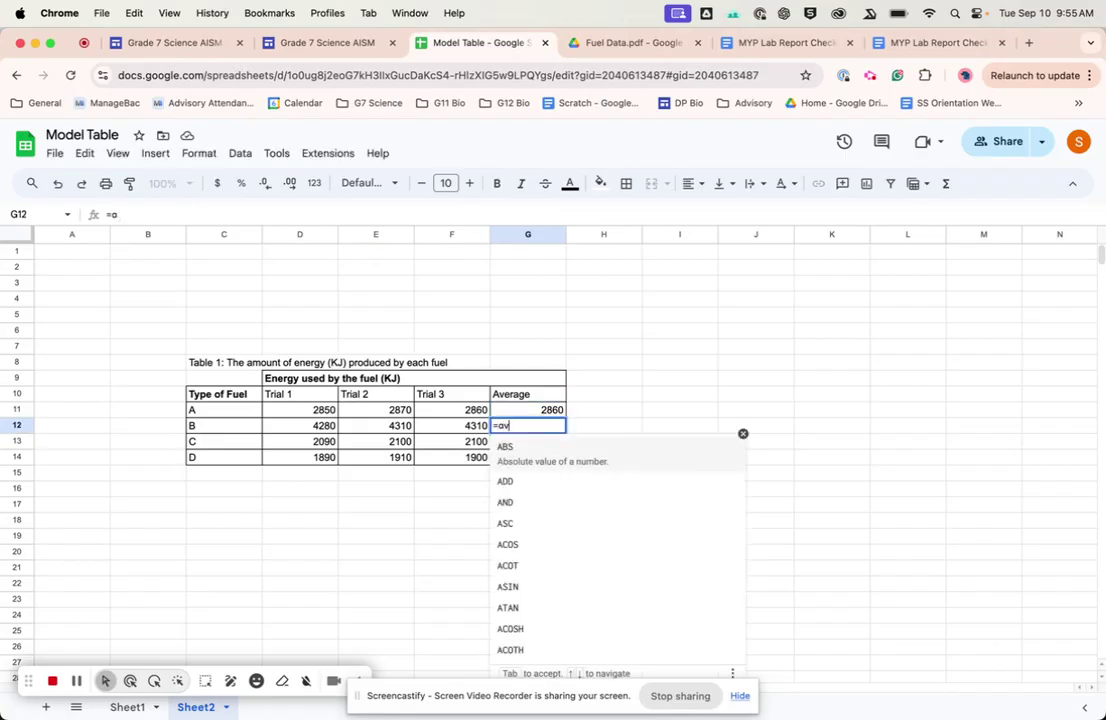
text(verage(D12:F12))
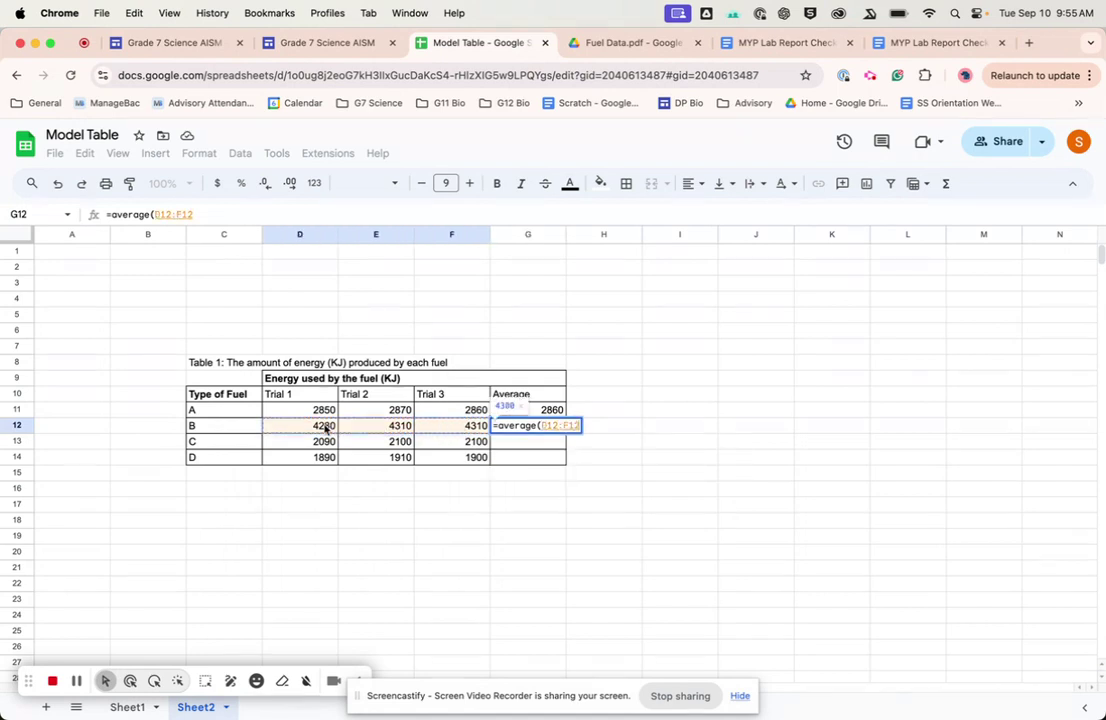
key(Enter)
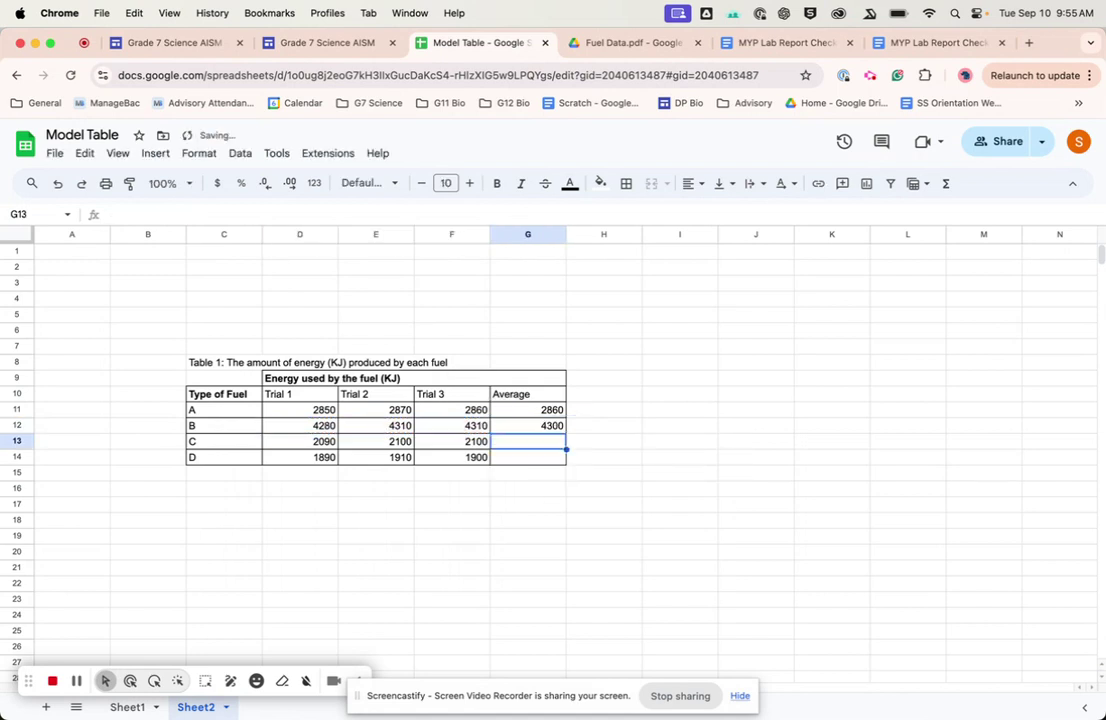
click(528, 425)
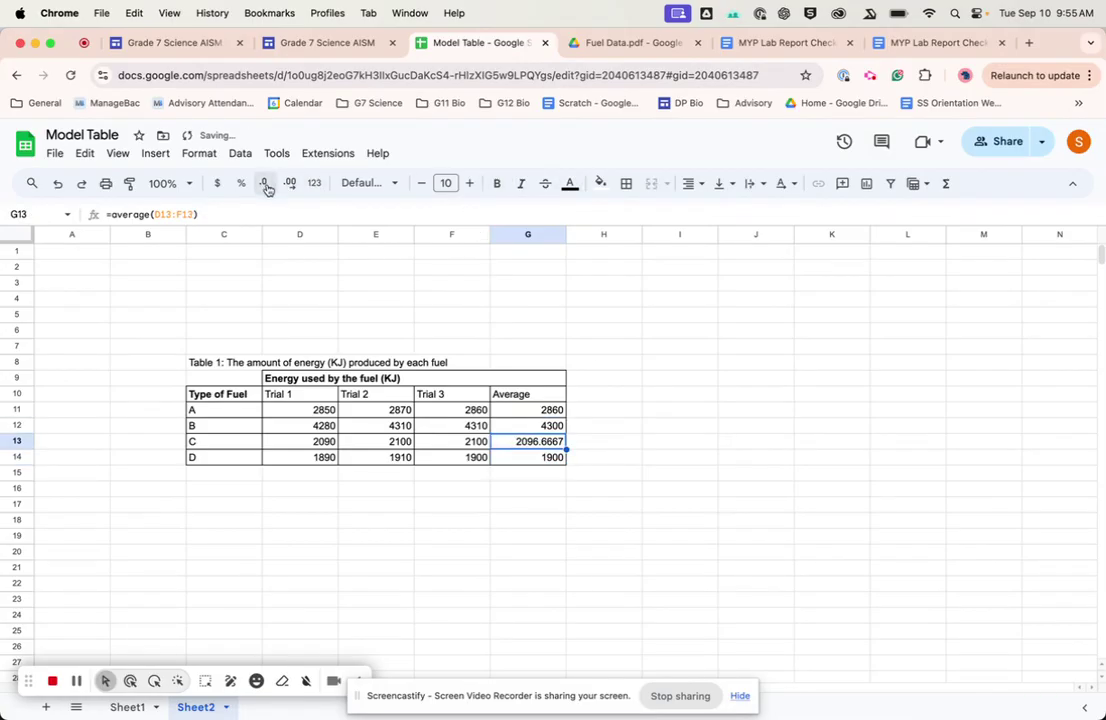
Reduce decimal places so fuel C's average in G13 shows 2097.
click(290, 183)
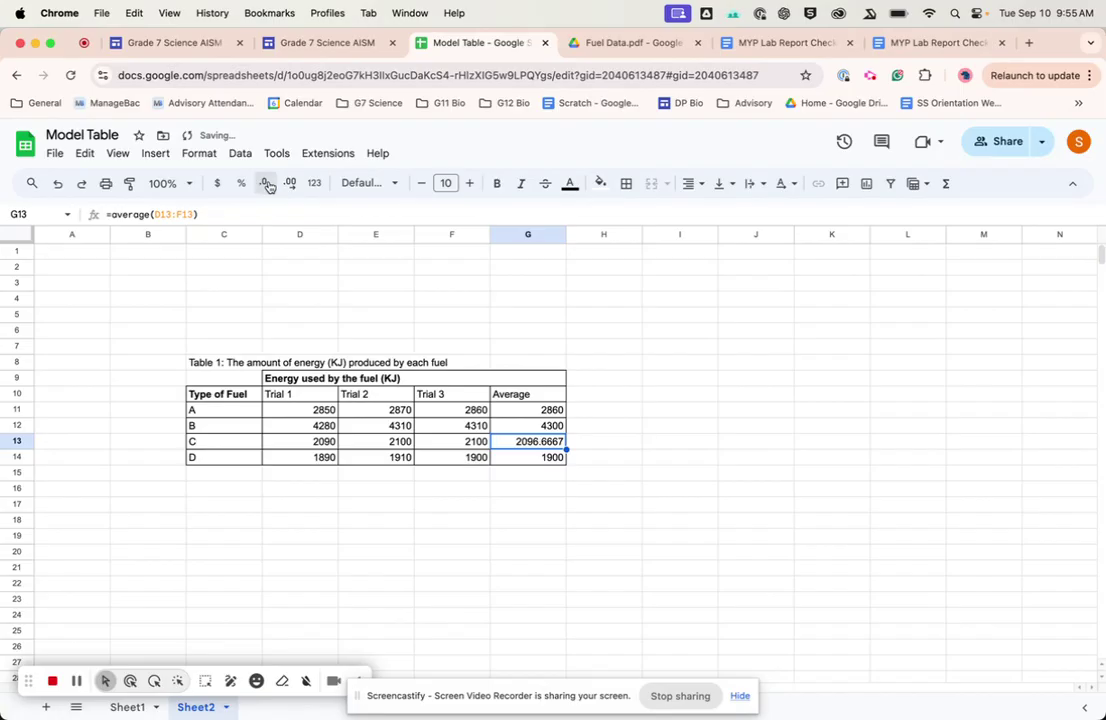
click(266, 183)
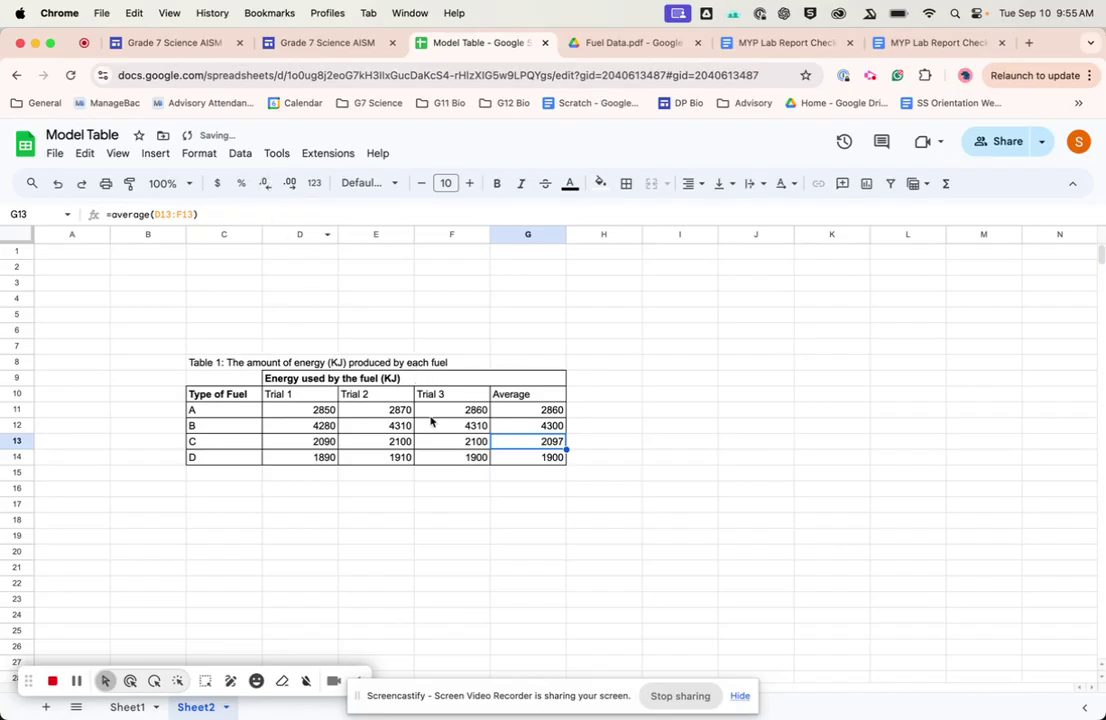
click(451, 409)
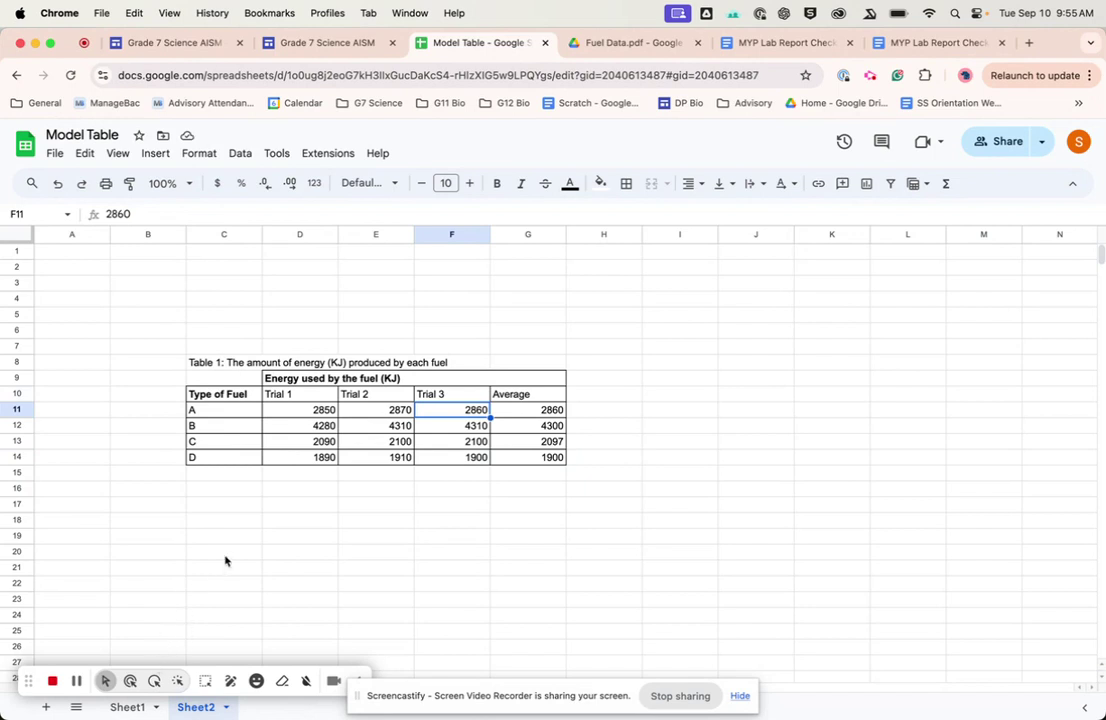
mouse_move(170, 508)
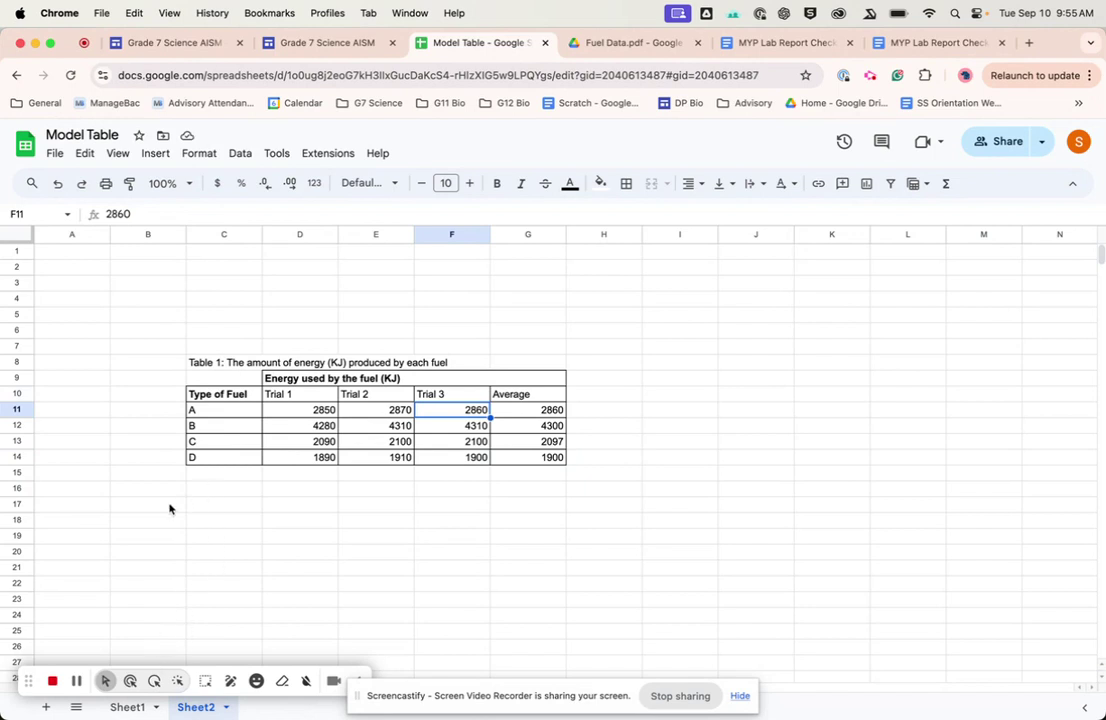
click(223, 488)
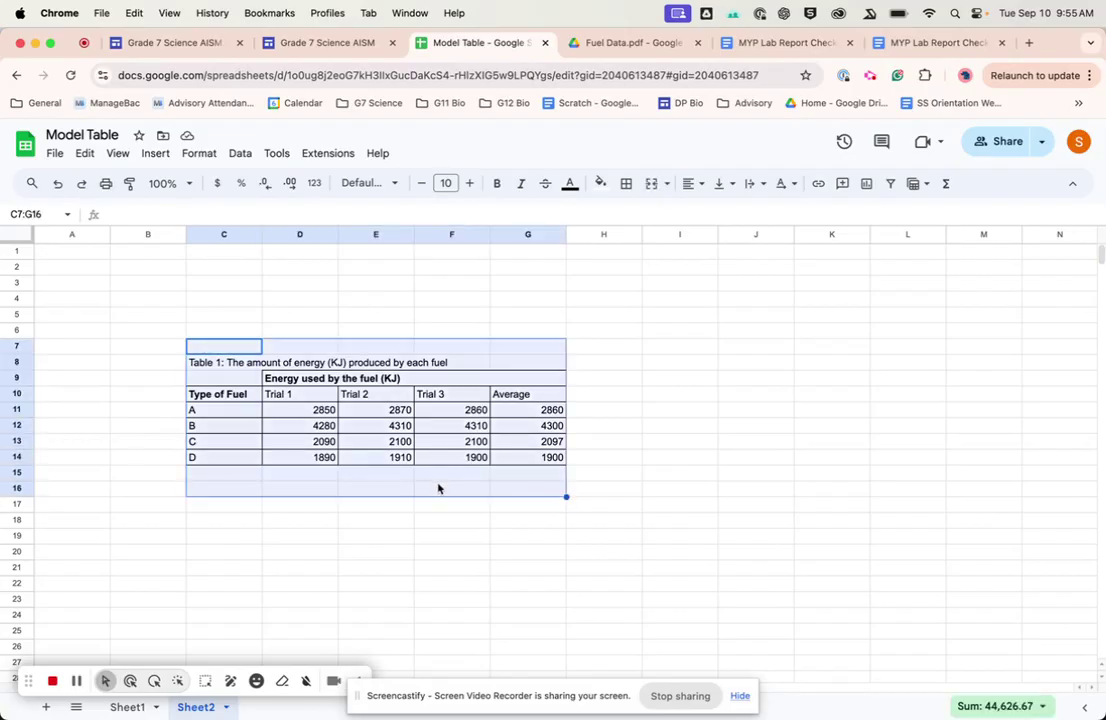
mouse_move(503, 405)
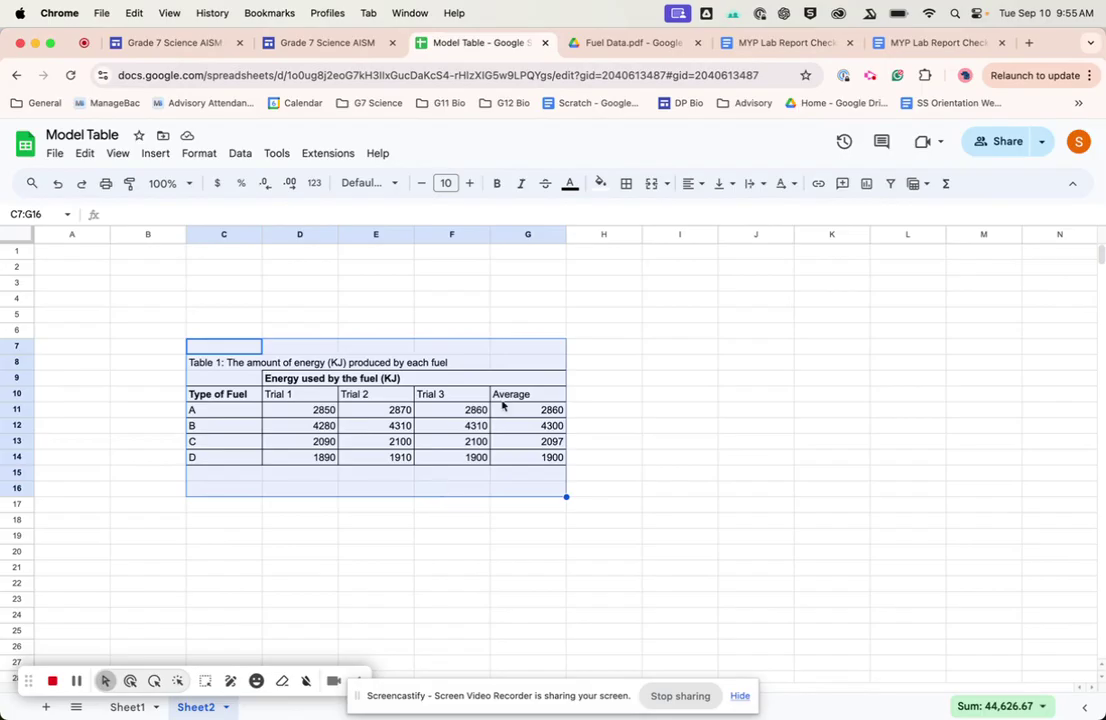